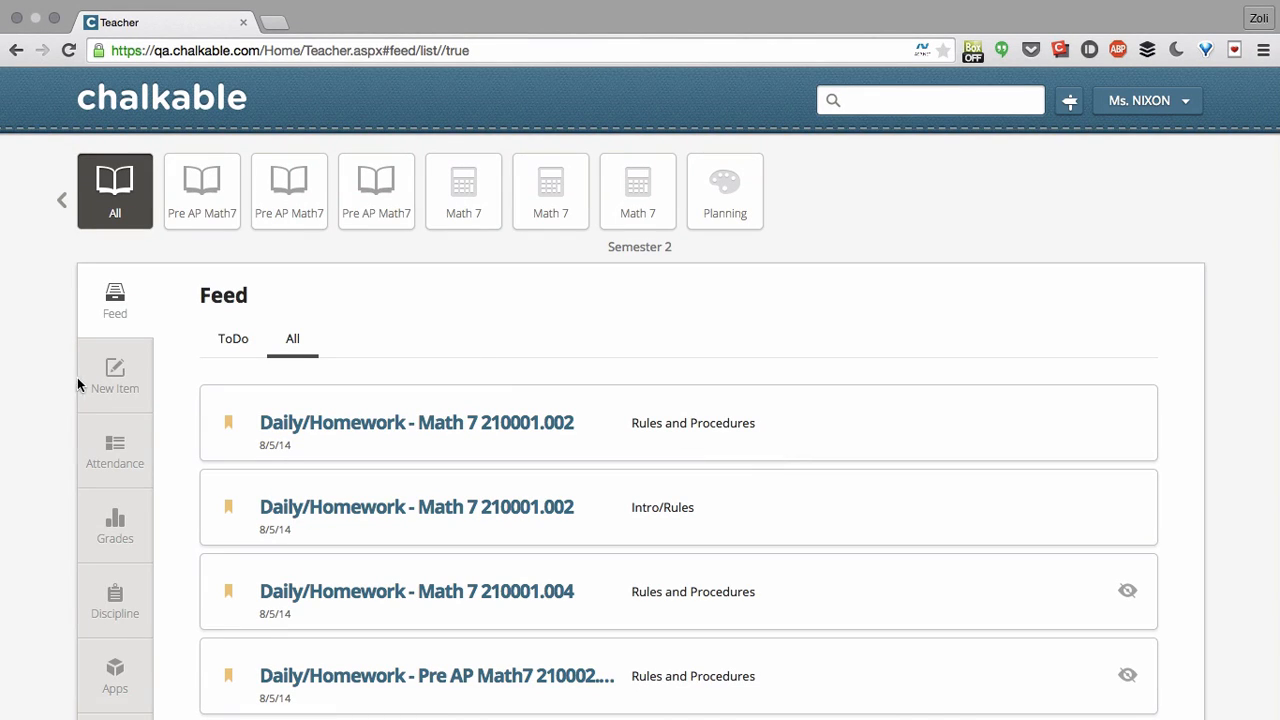
mouse_move(116, 378)
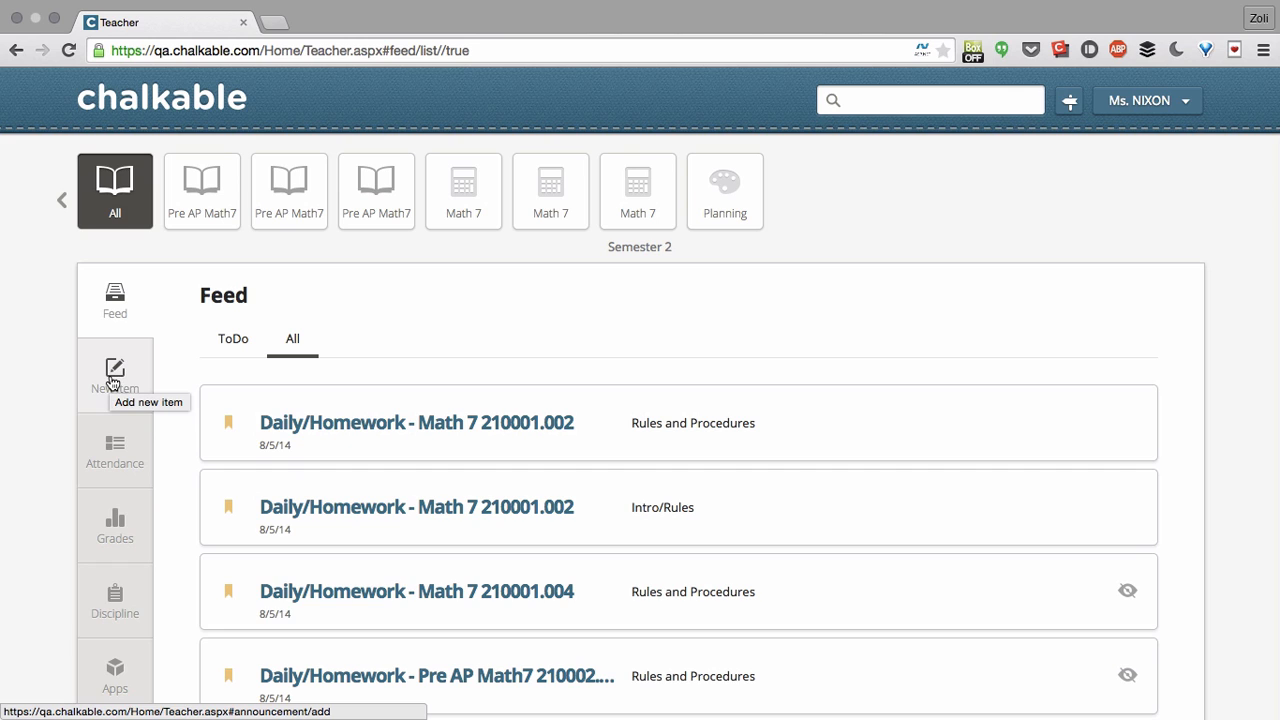
- Start a new item for the Math 7 210001.002 class
left_click(114, 376)
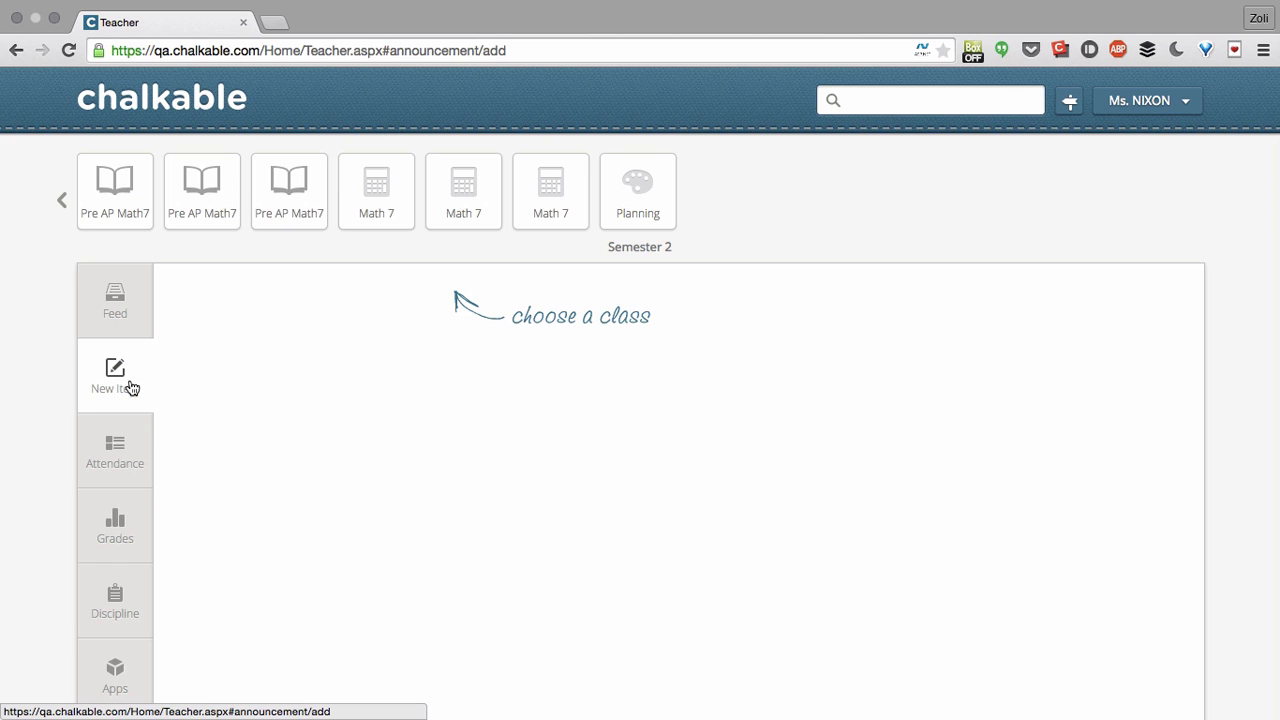
mouse_move(392, 204)
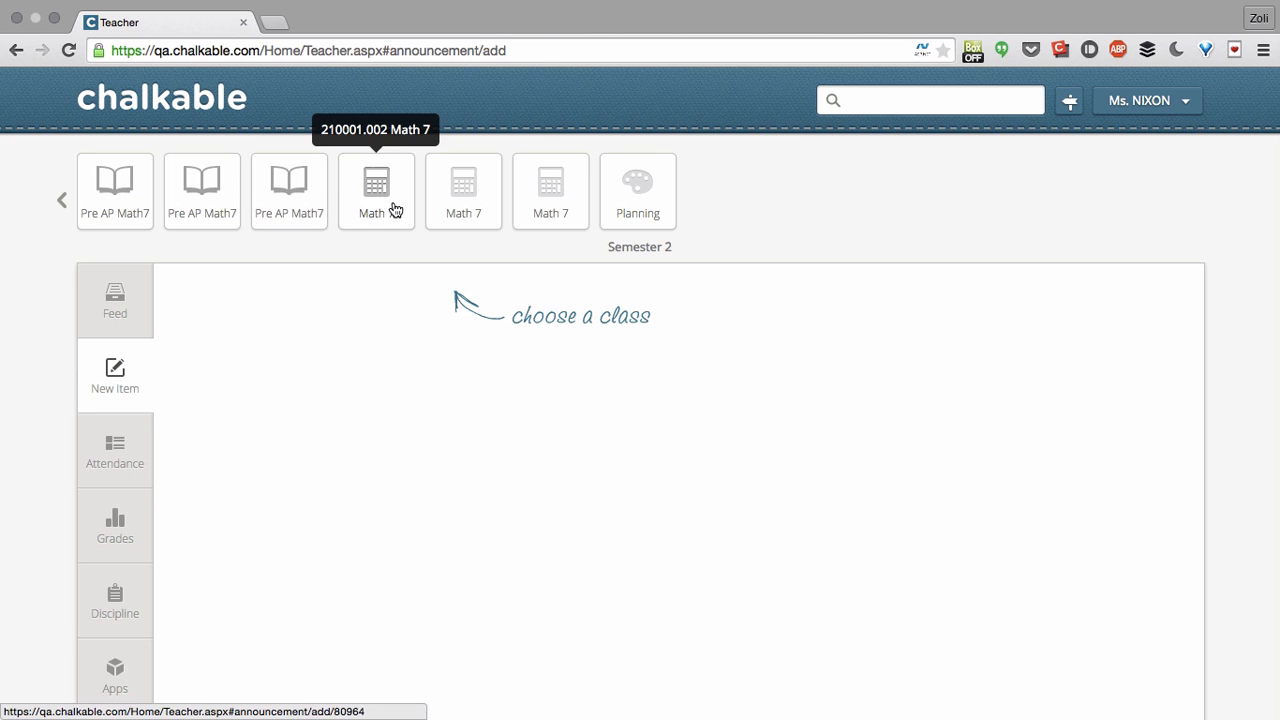
left_click(376, 190)
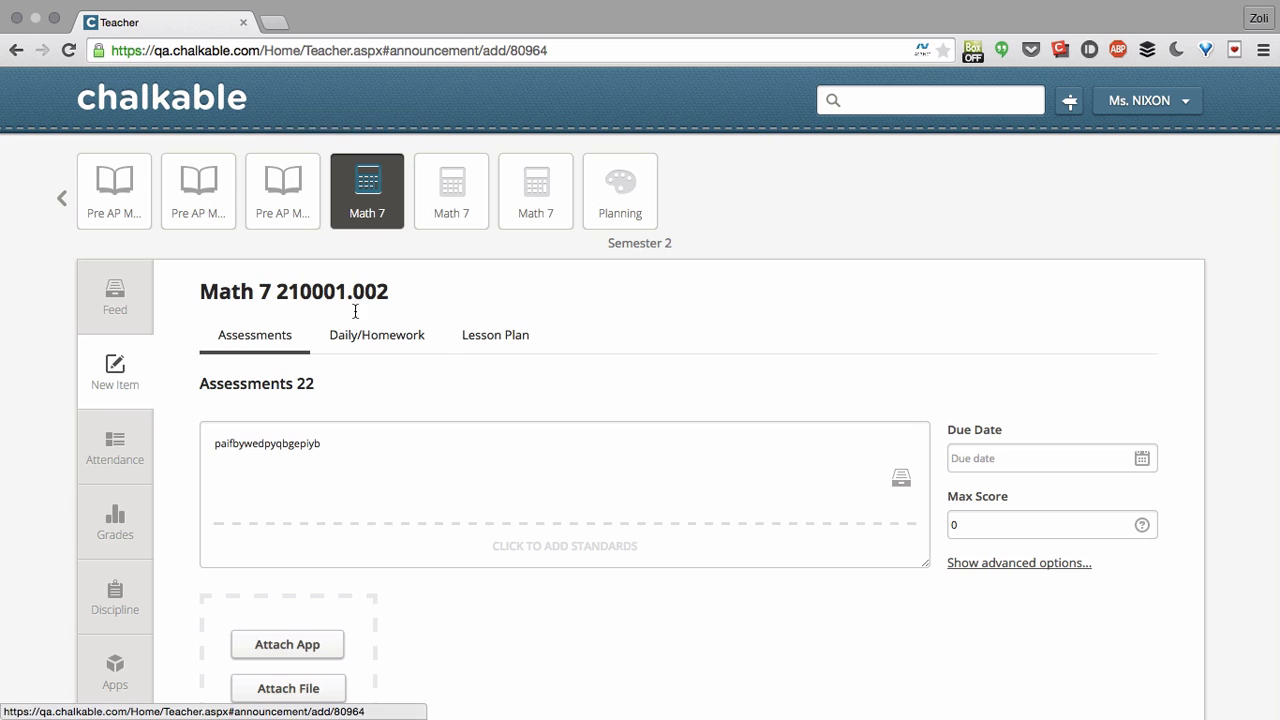
mouse_move(256, 344)
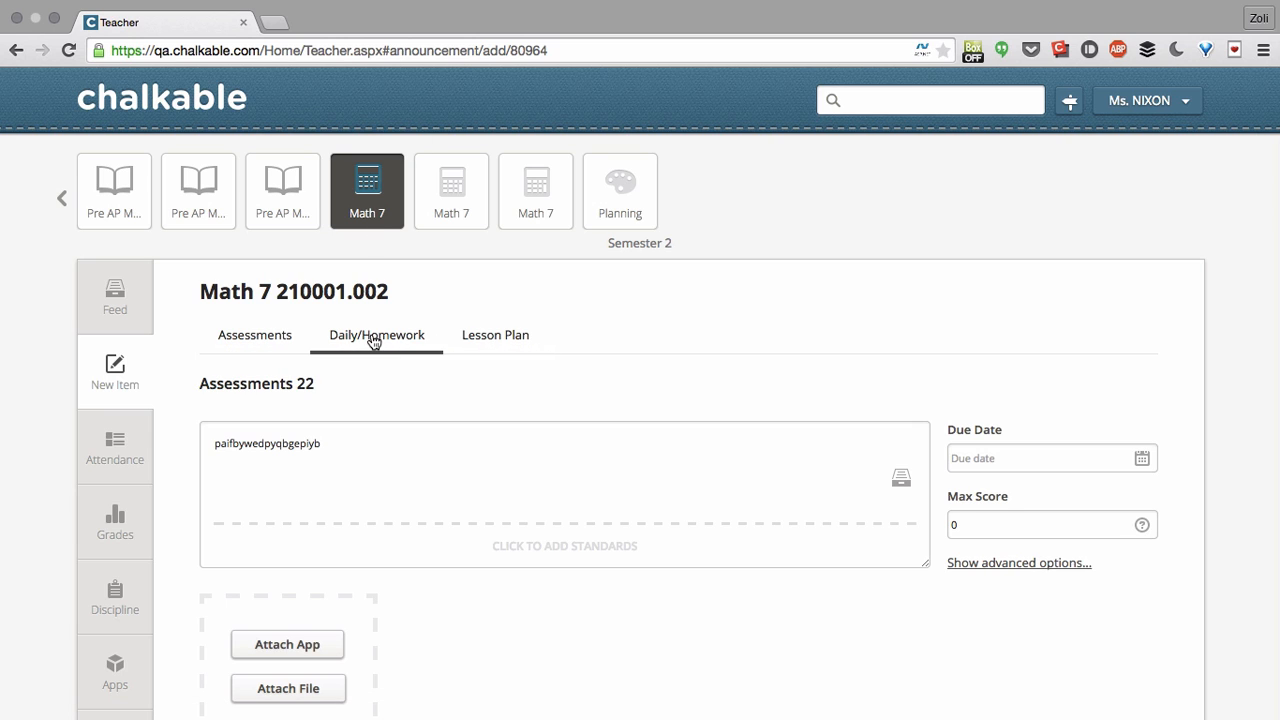
- Make the item Daily/Homework and title it 'Homework on Plynomials'
left_click(376, 336)
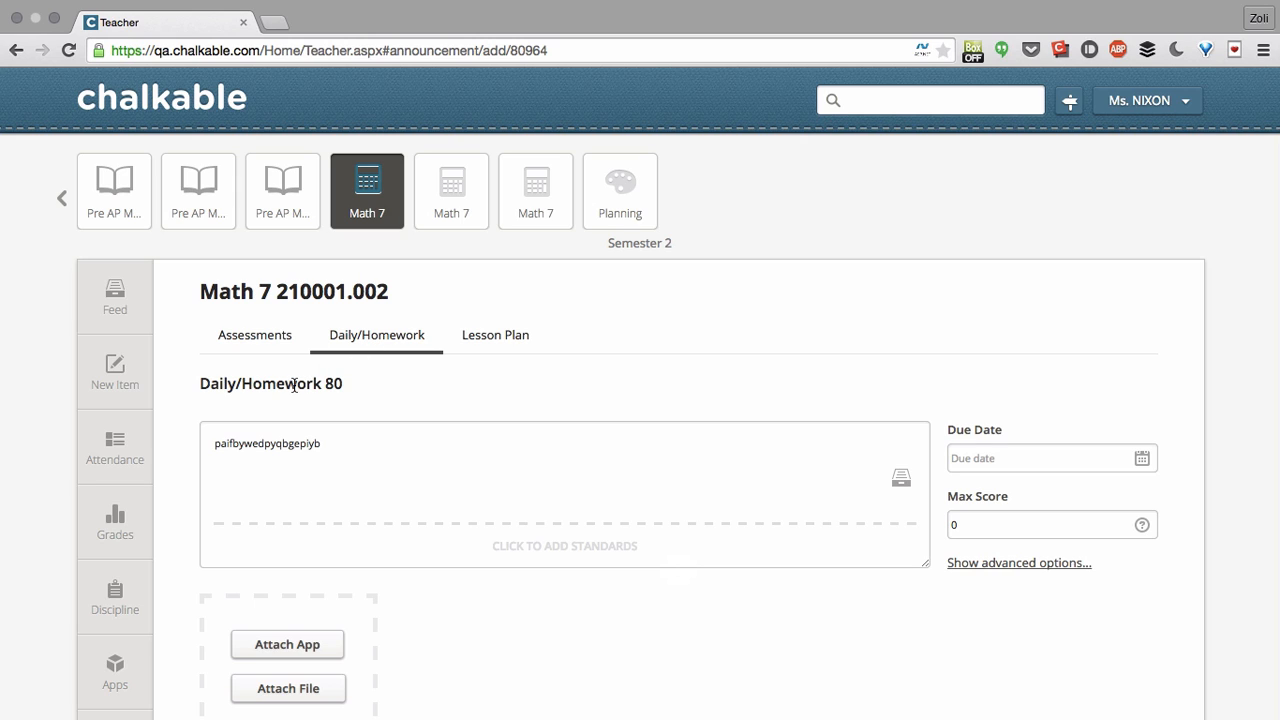
left_click(290, 384)
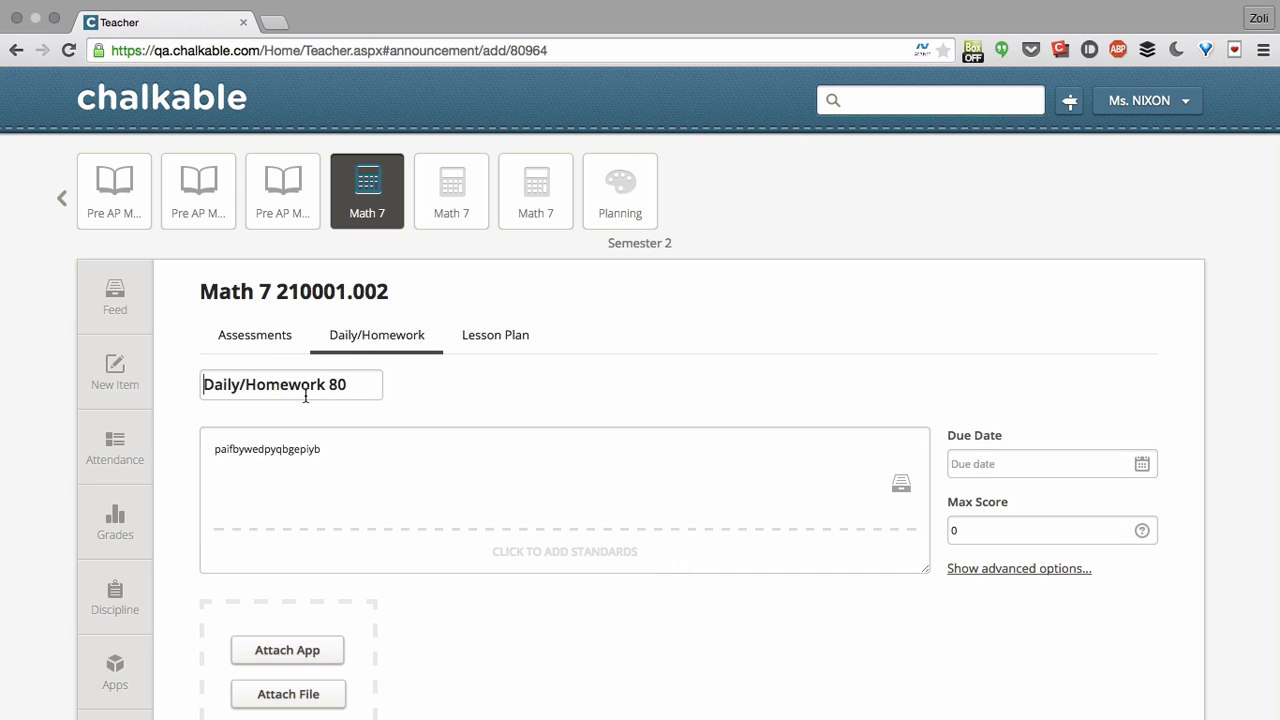
triple_click(290, 384)
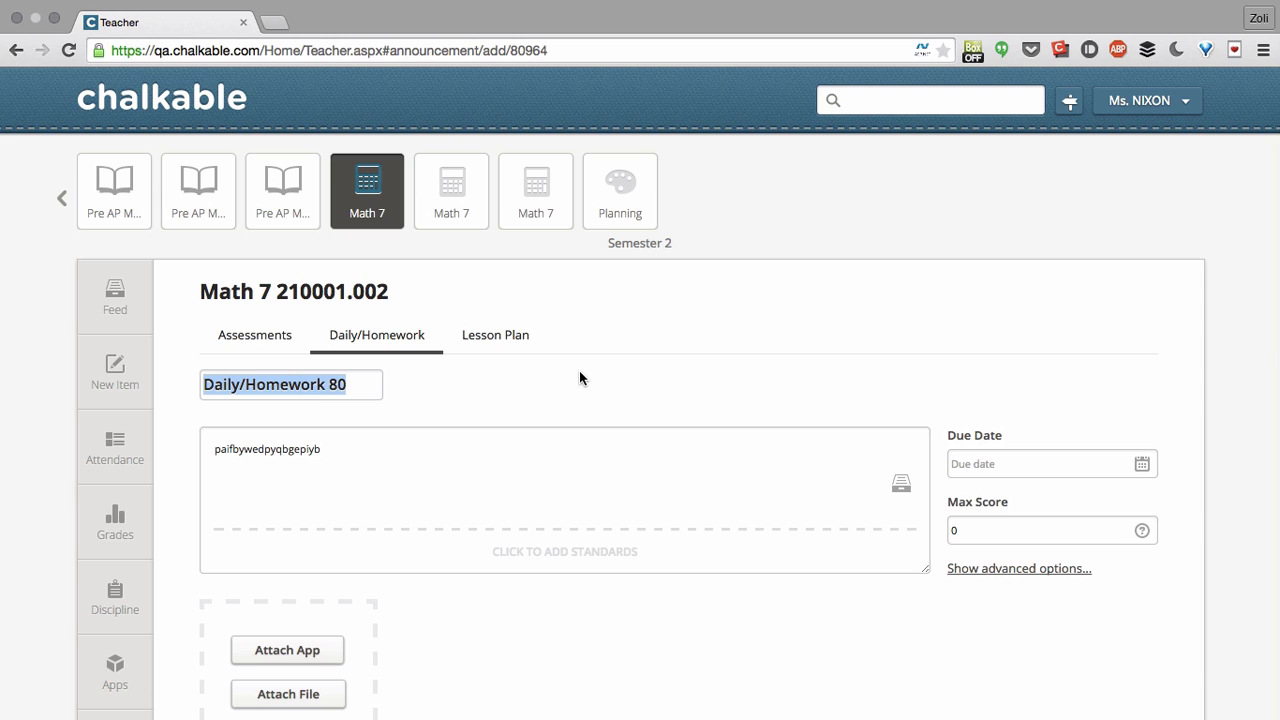
type("Homer")
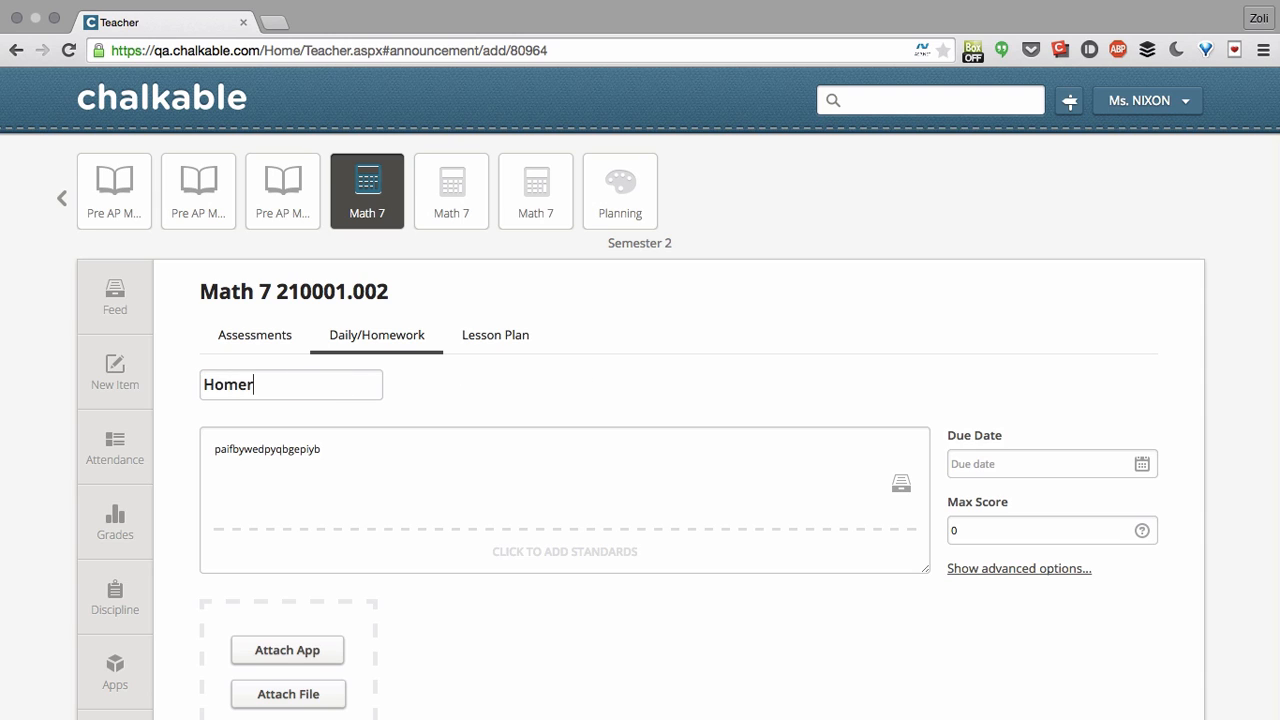
type("Homework on Pl")
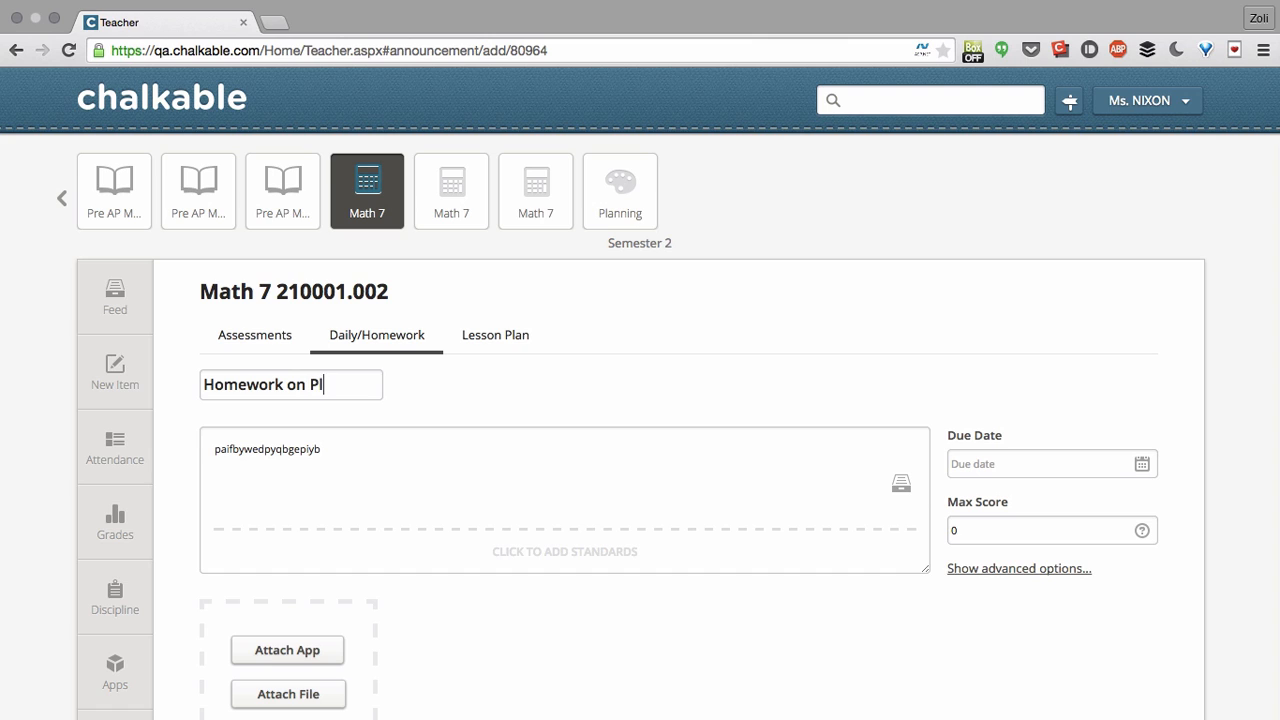
type("ynomials")
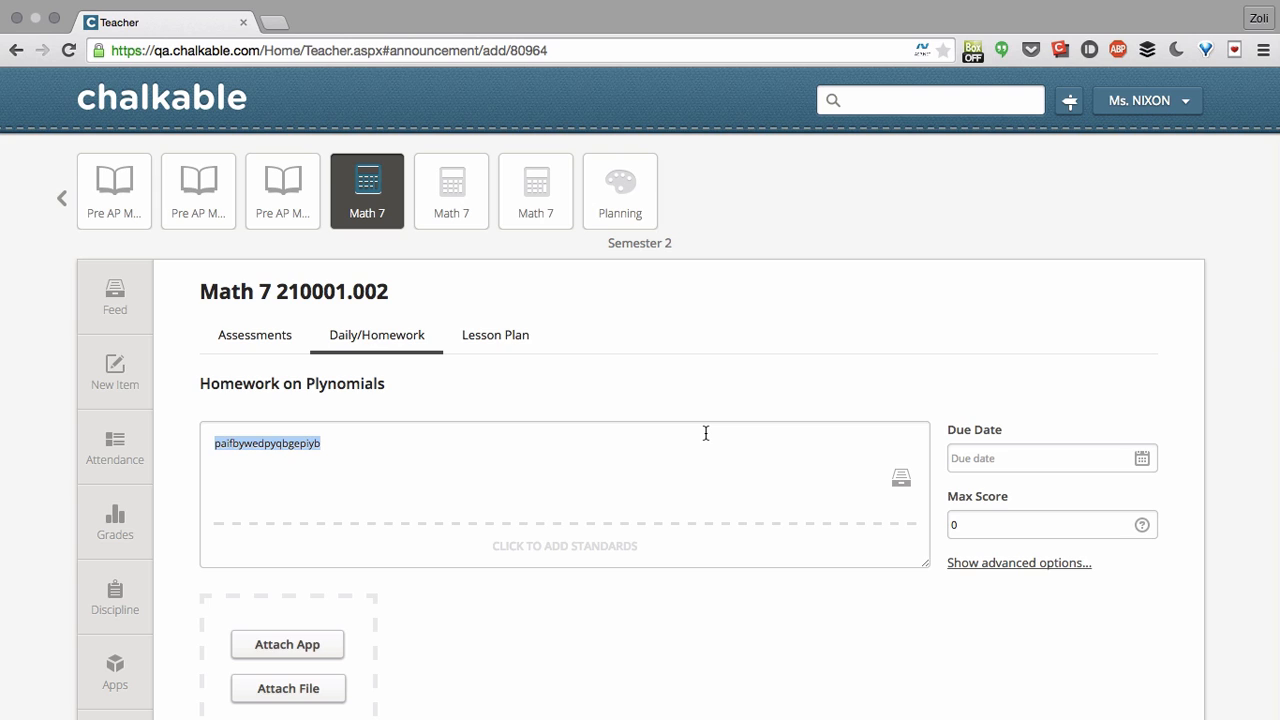
- Write the description 'Hi class, here's your homework. Complete the attached quiz' with the spelling corrected
type("Hi class, here's")
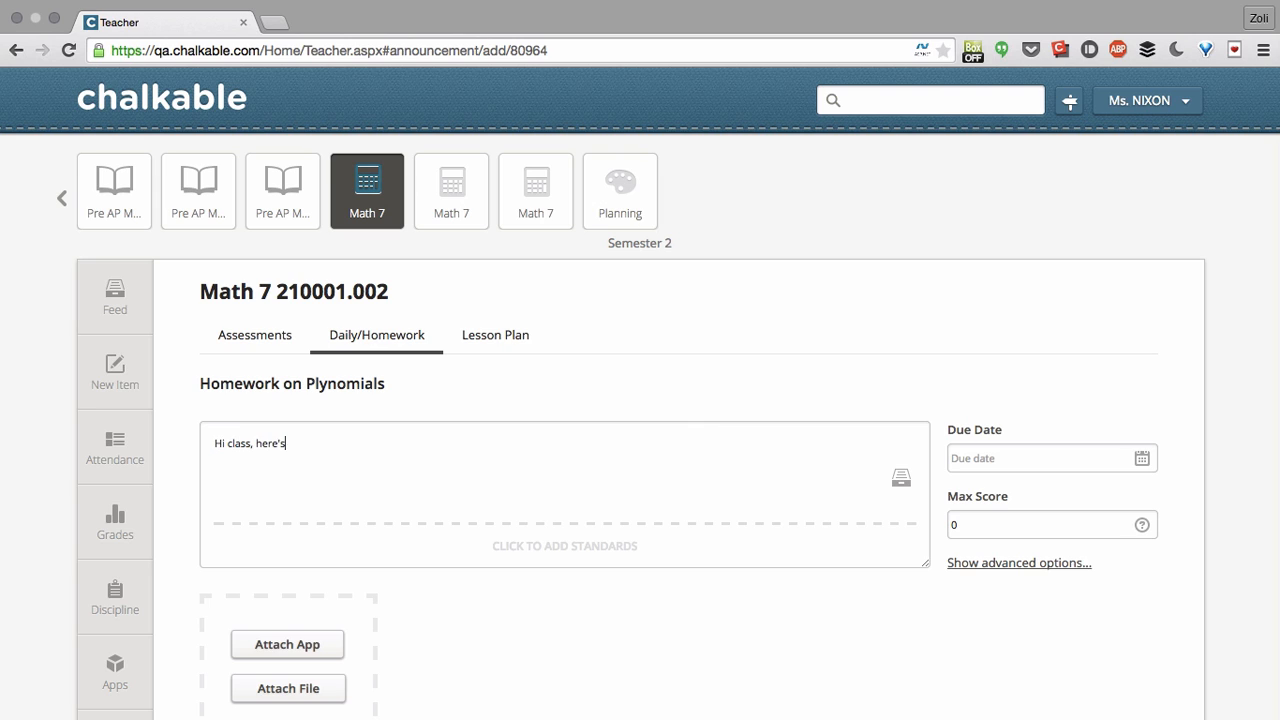
type("your homework")
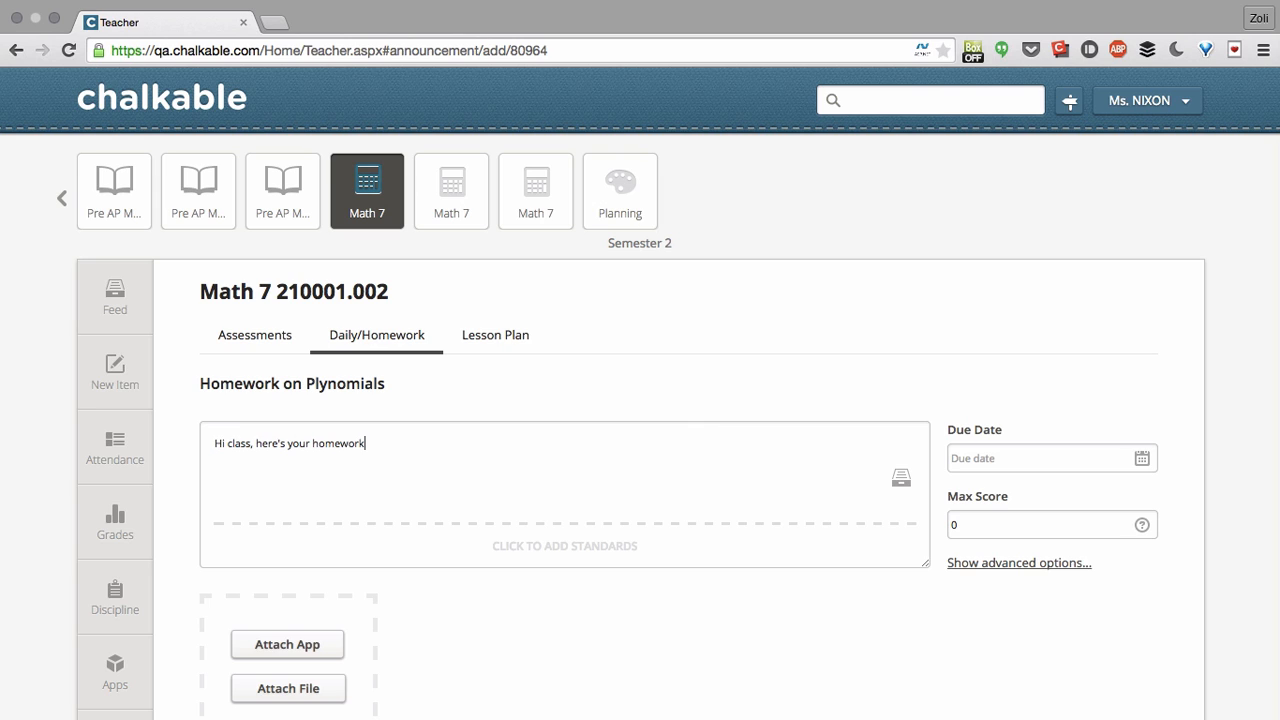
type("COmplete the att")
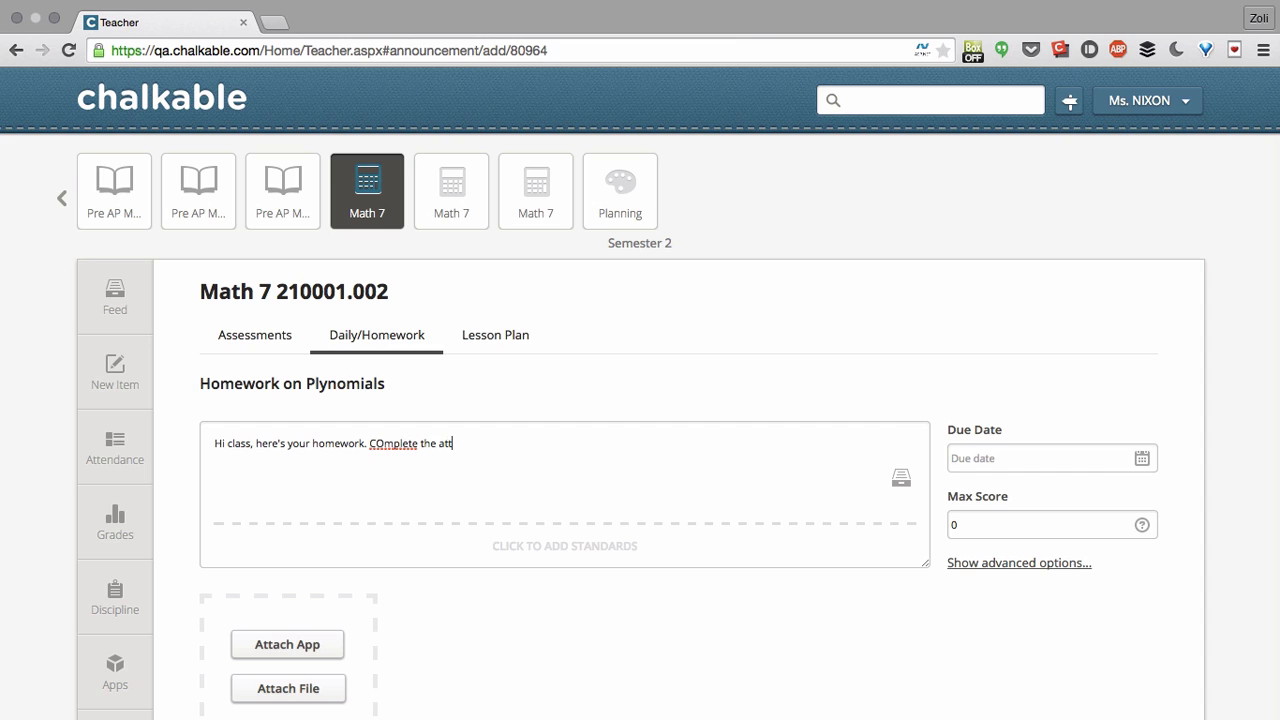
type("ached quiz")
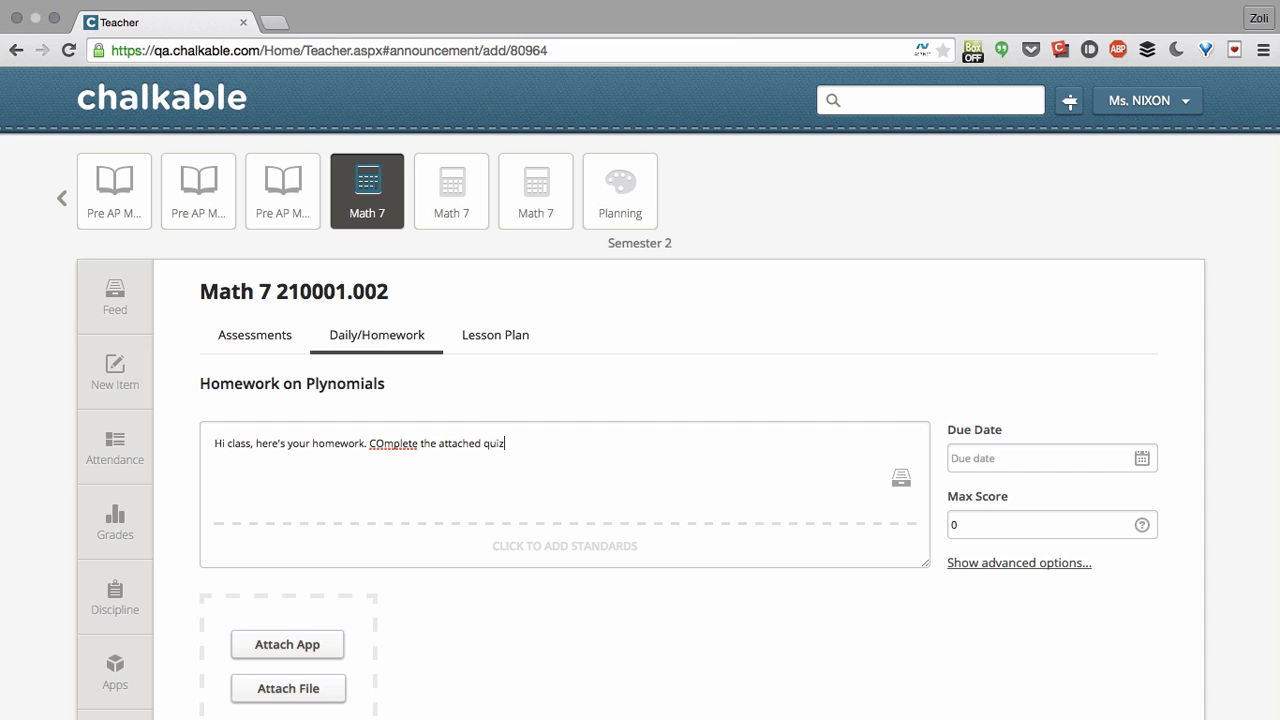
right_click(384, 444)
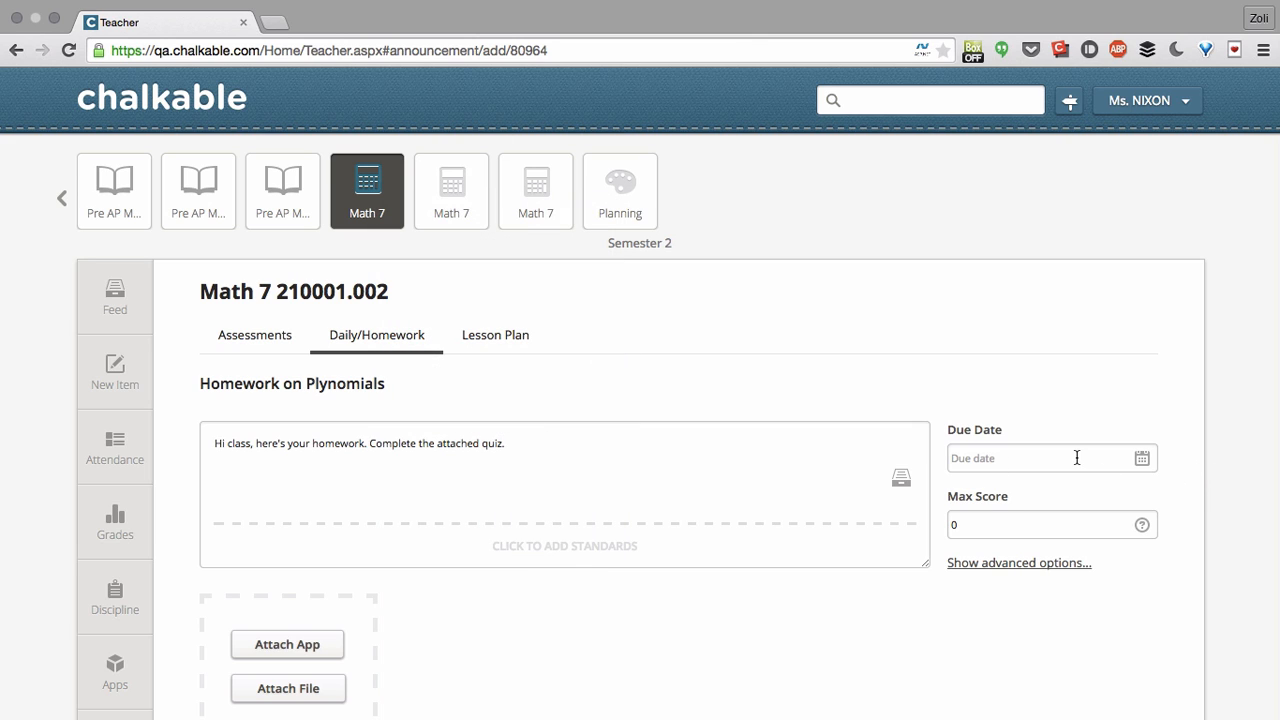
- Set the due date to 01/30/2015 and the max score to 100
type("01/30/2015")
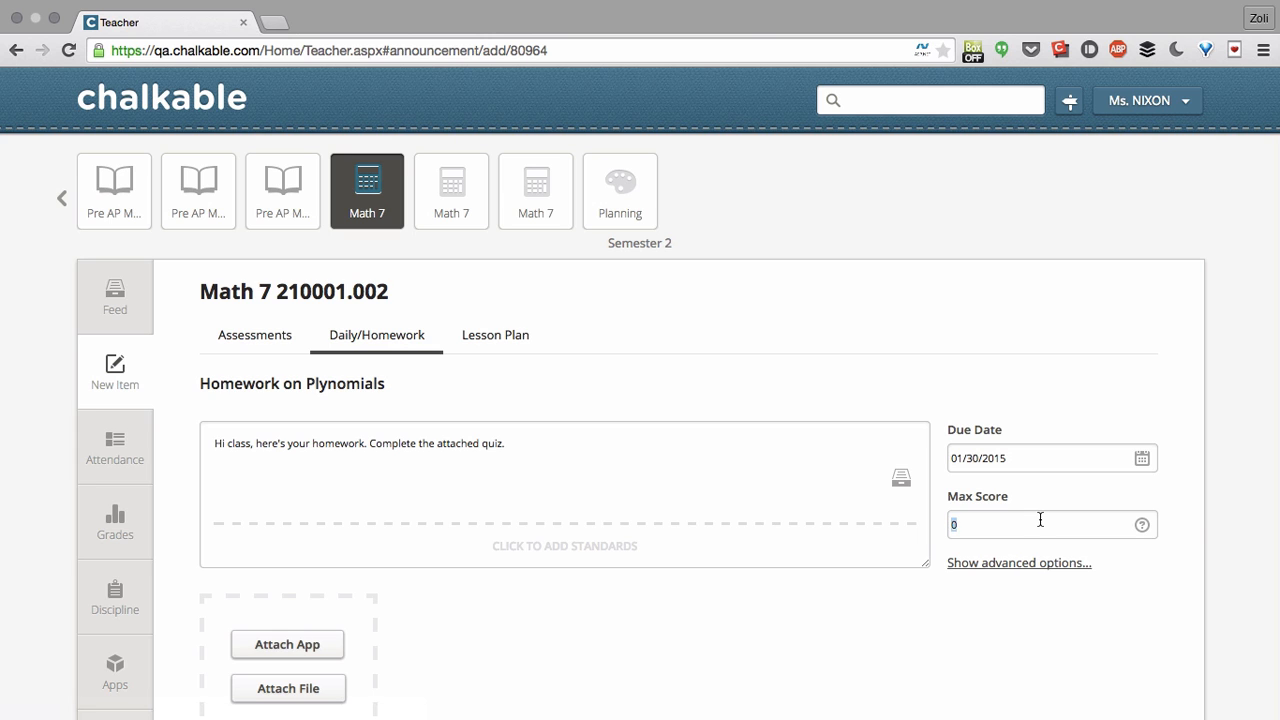
type("100")
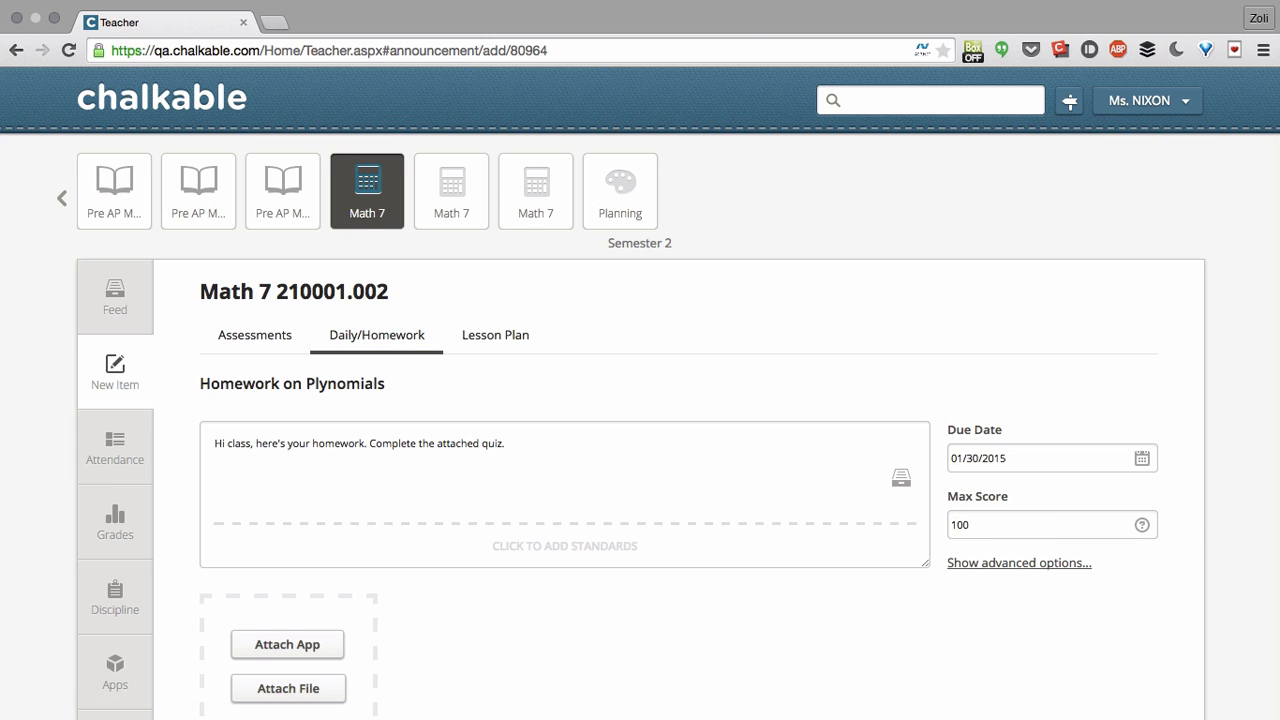
scroll("down", 3)
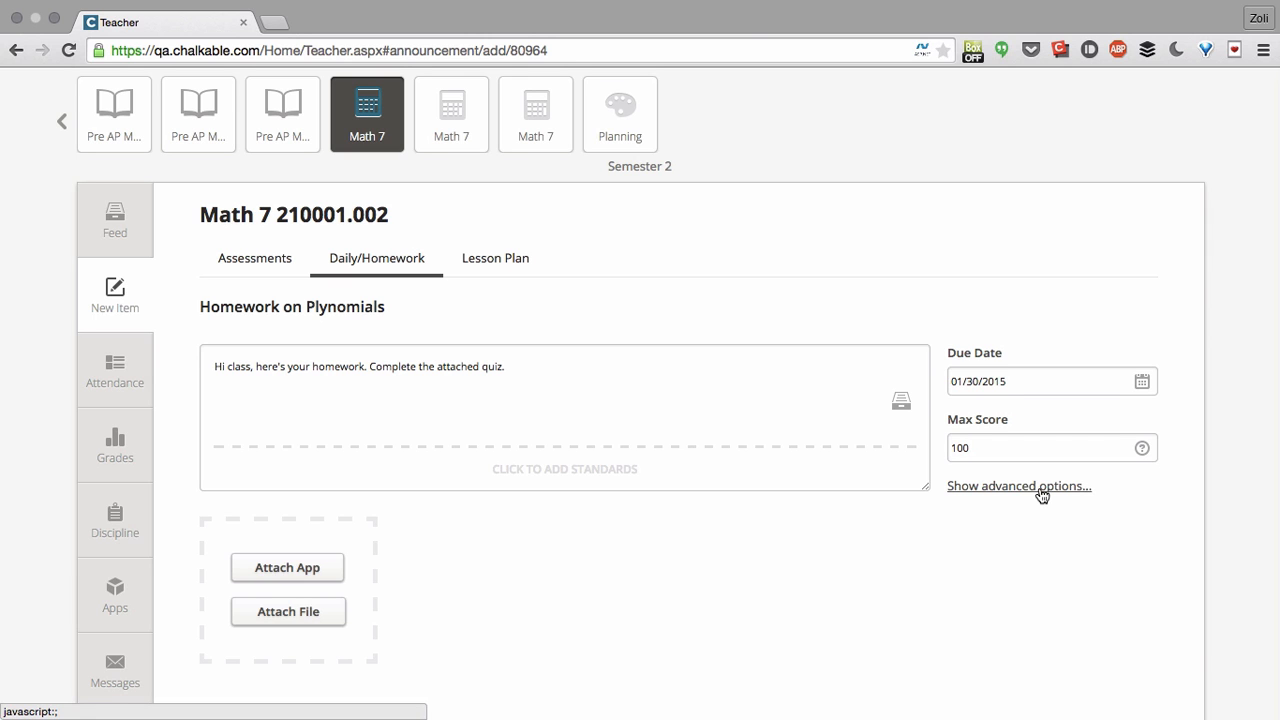
- Toggle Hide from Students on and back off in the advanced options
left_click(1020, 486)
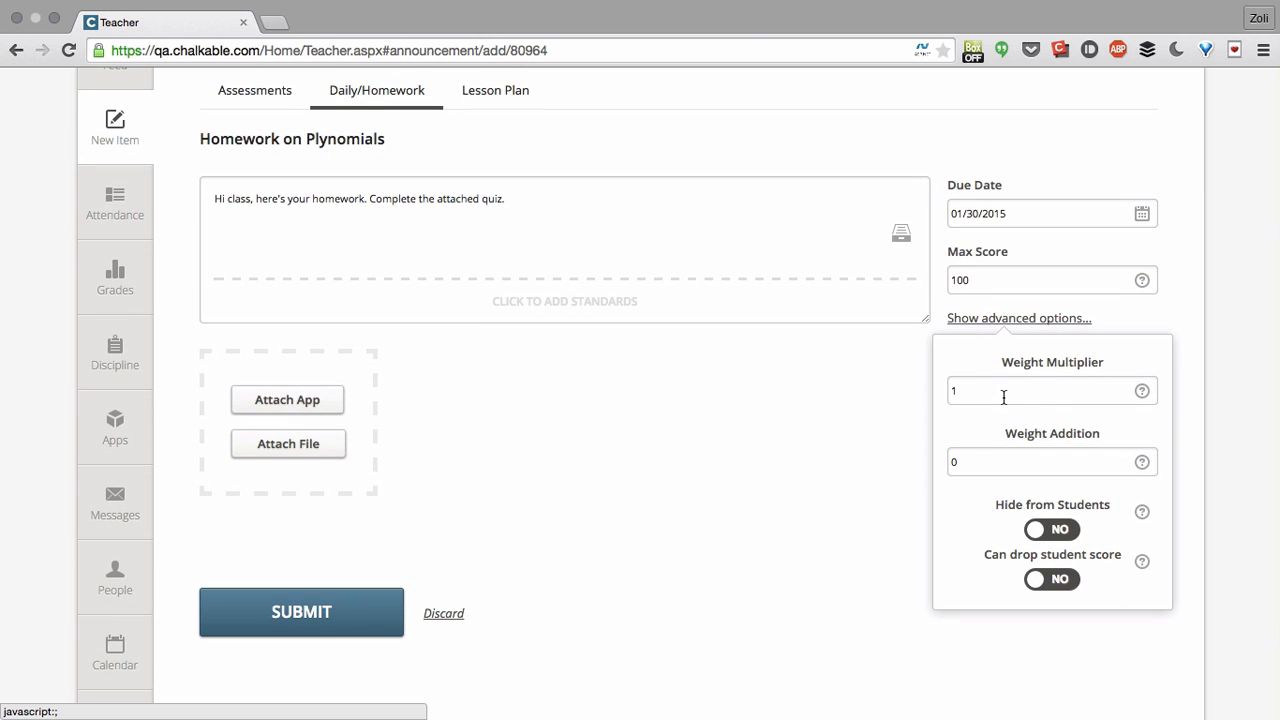
mouse_move(1048, 496)
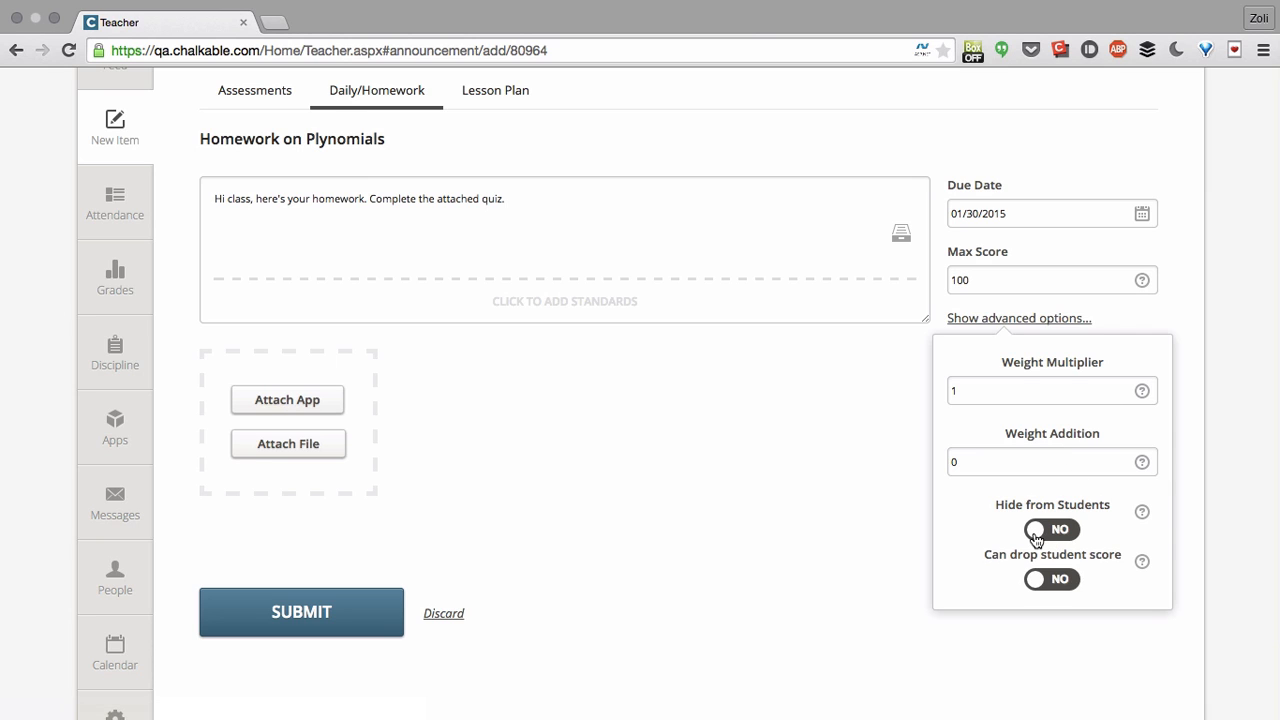
left_click(1052, 528)
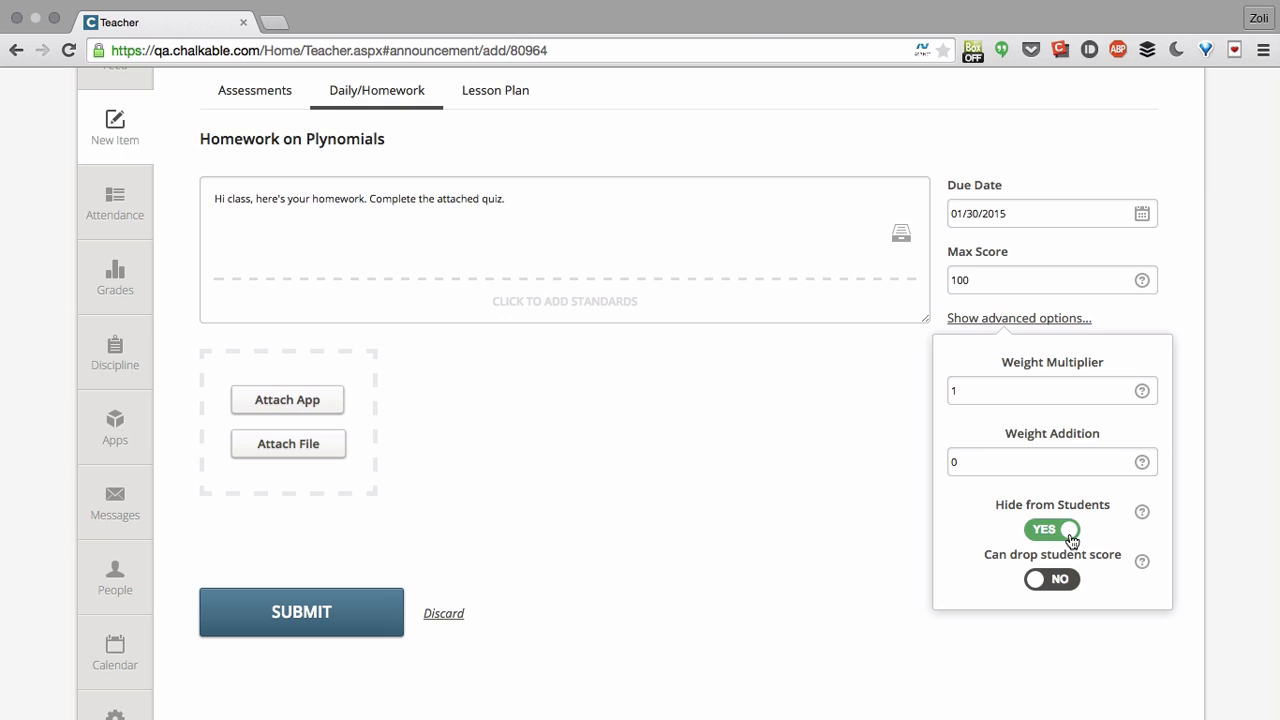
left_click(1052, 530)
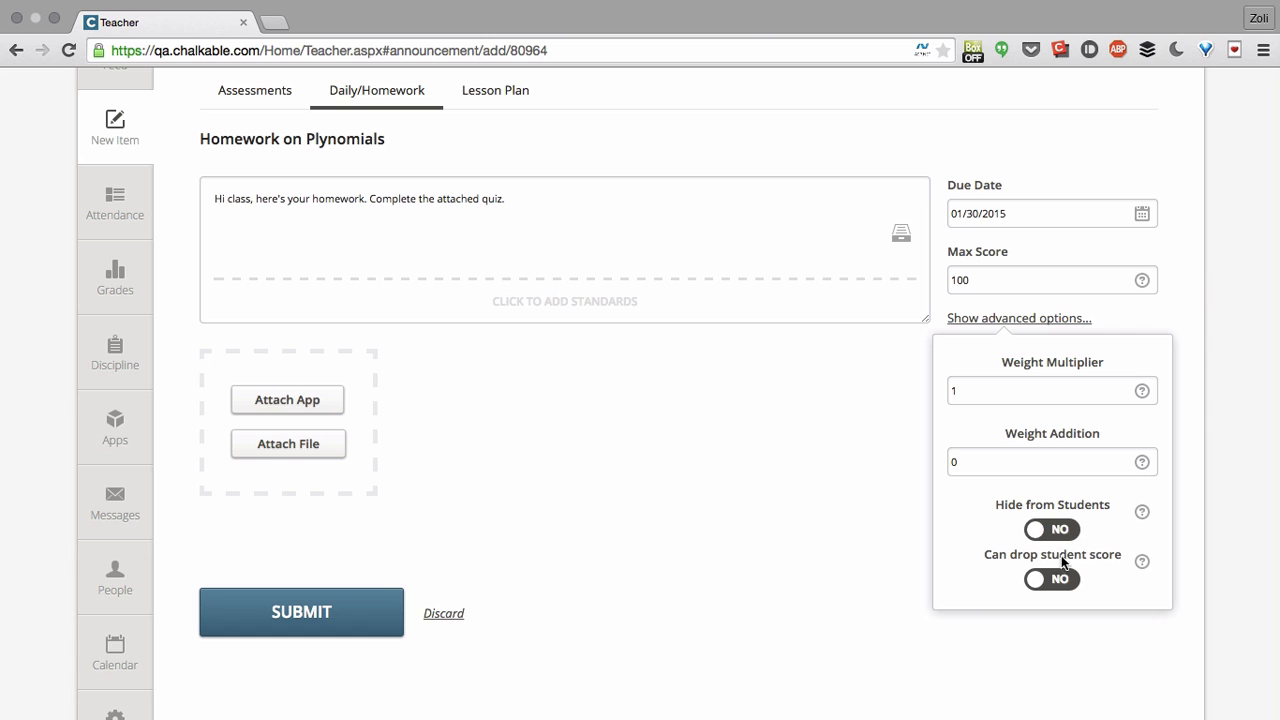
mouse_move(1088, 356)
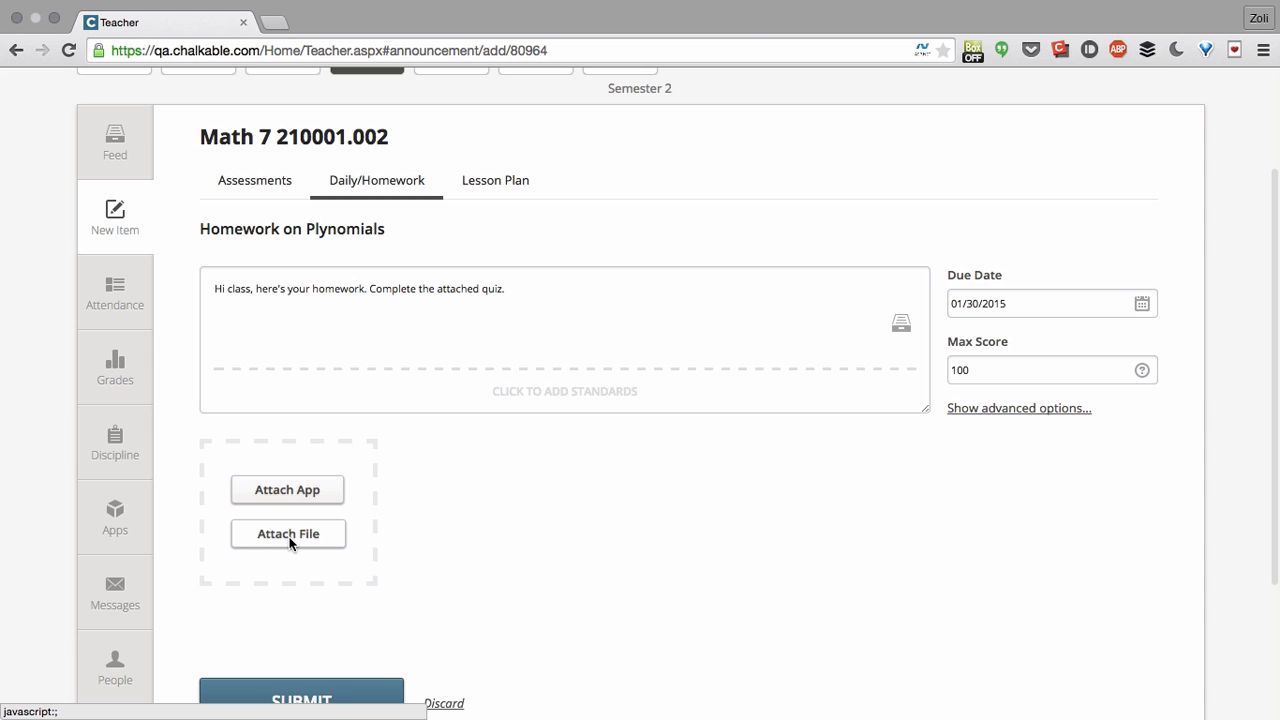
- Attach the Quiz.docx document to the homework item
left_click(288, 532)
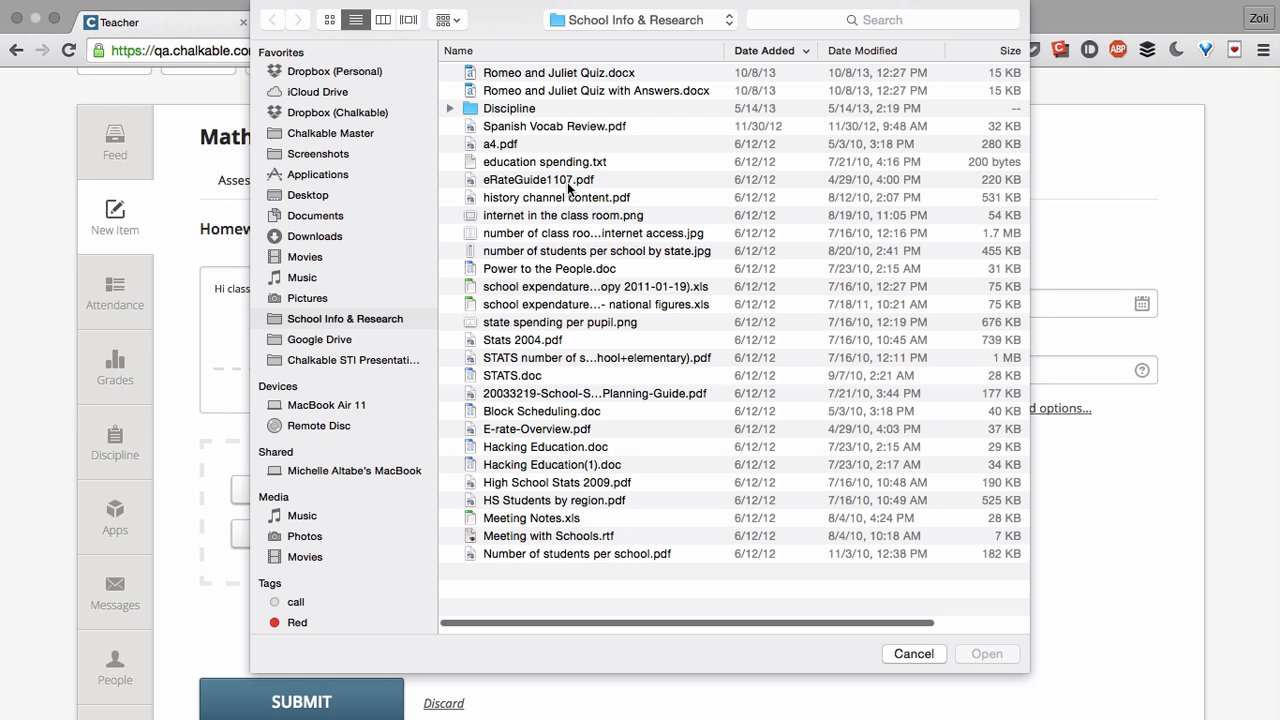
left_click(912, 654)
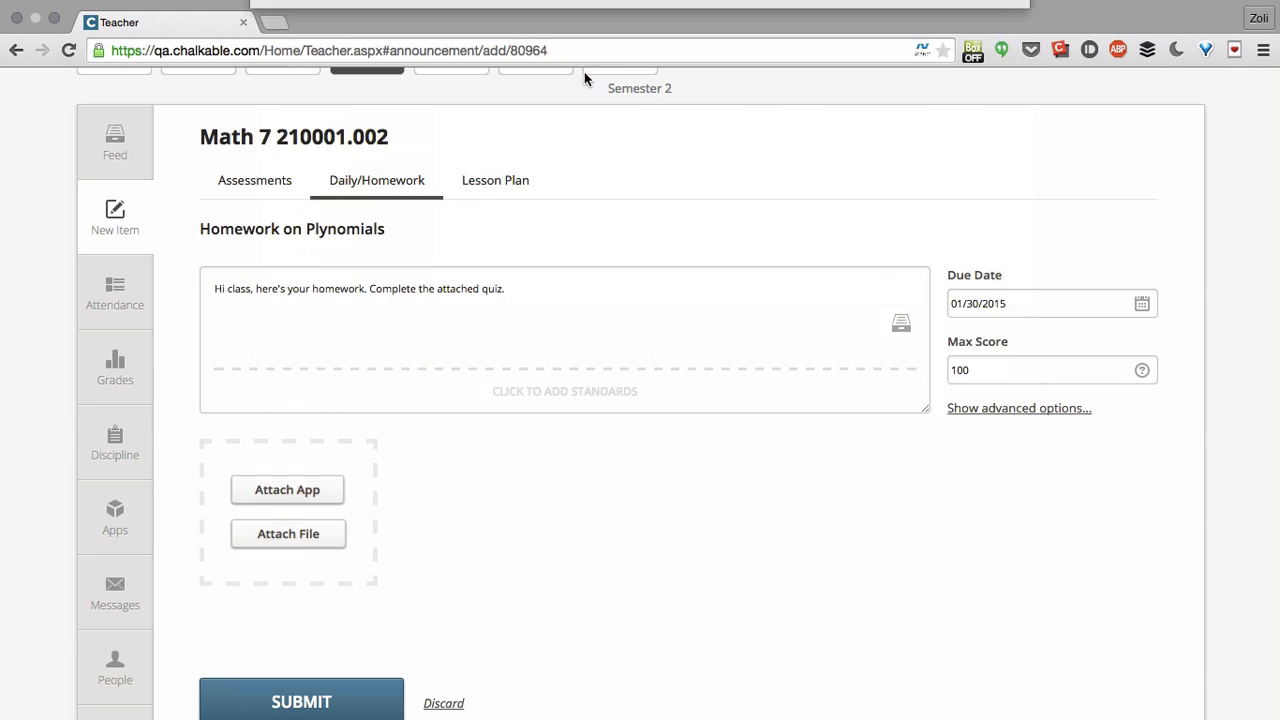
left_click(288, 532)
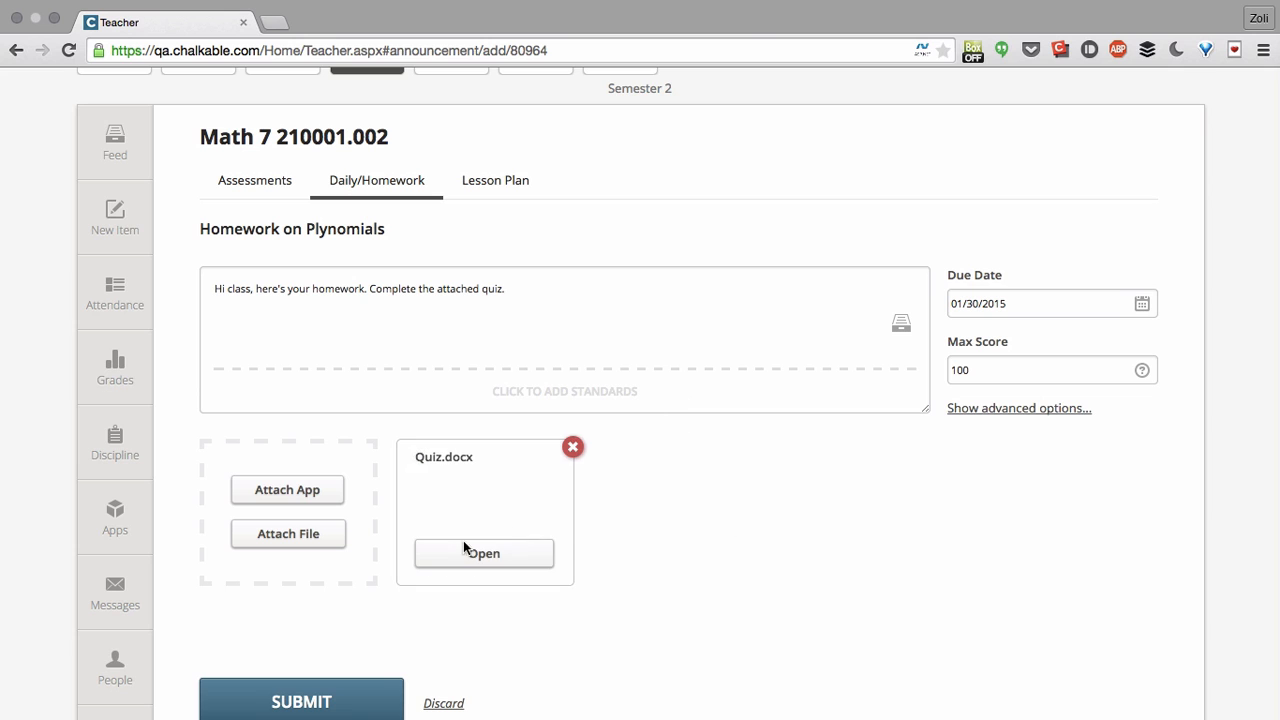
- Add a 'This is important' comment beside answer b in the quiz preview
left_click(484, 552)
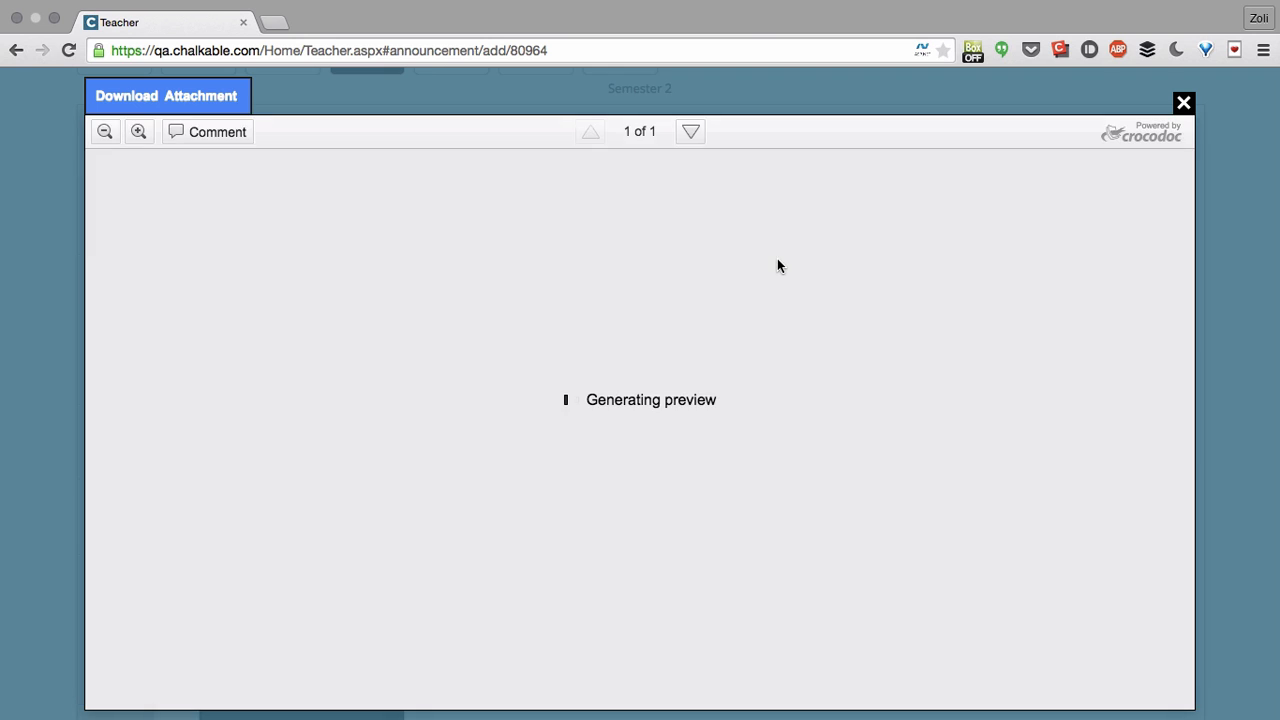
mouse_move(488, 240)
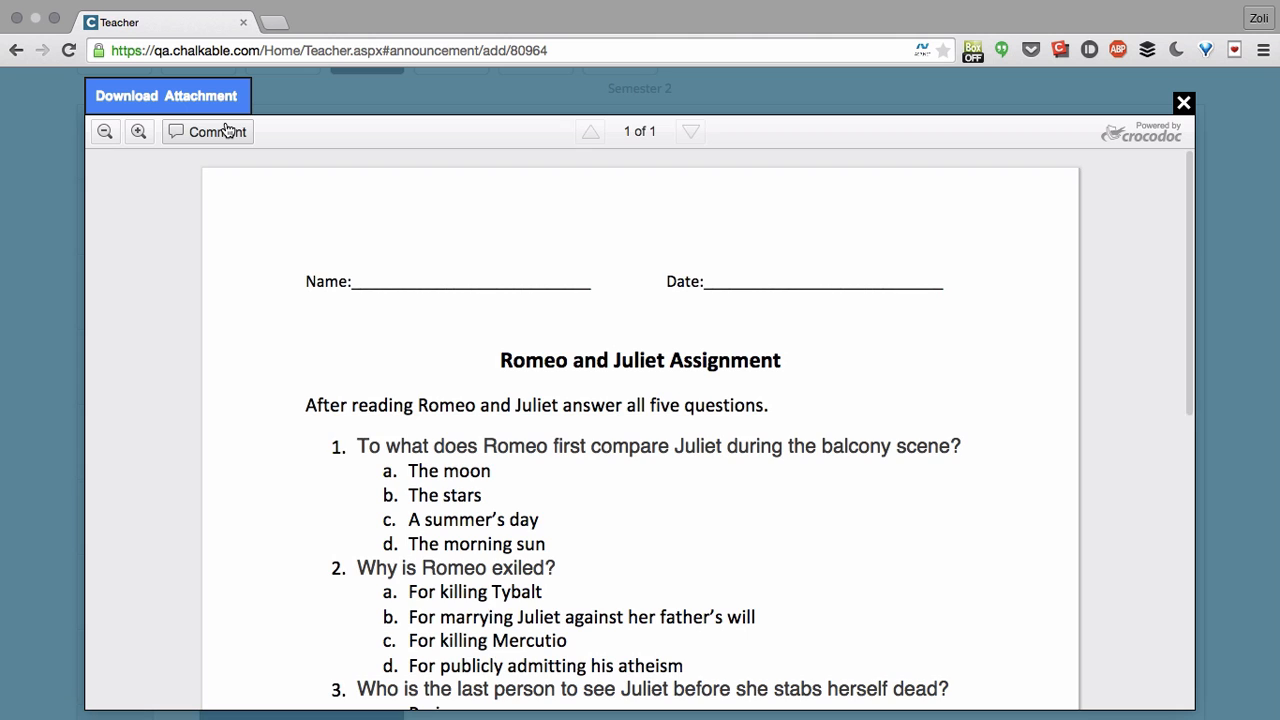
left_click(208, 132)
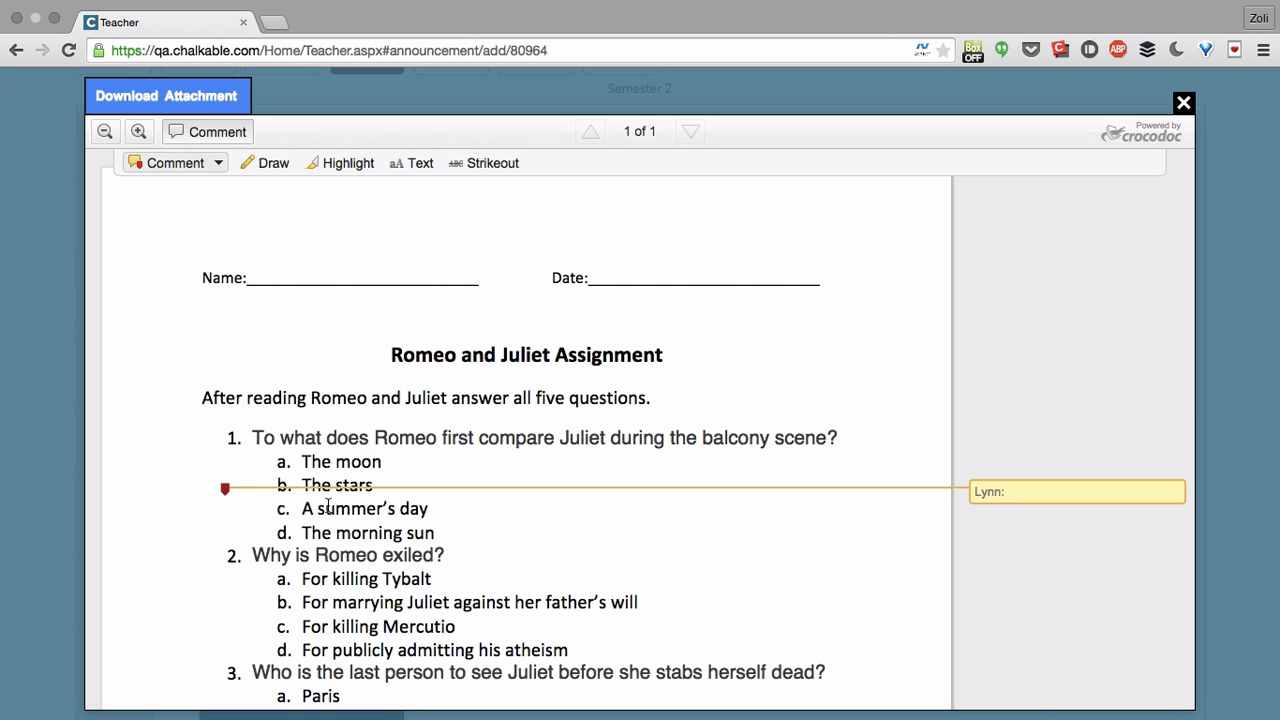
type("This is")
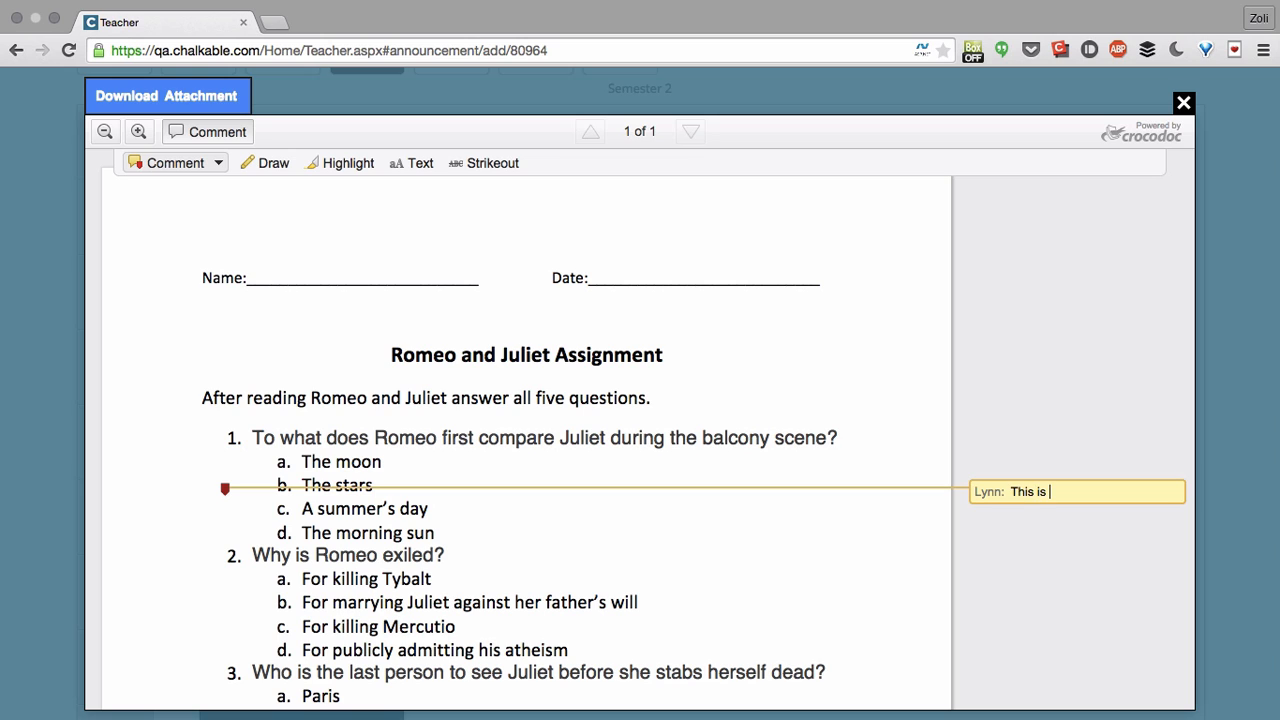
type("important")
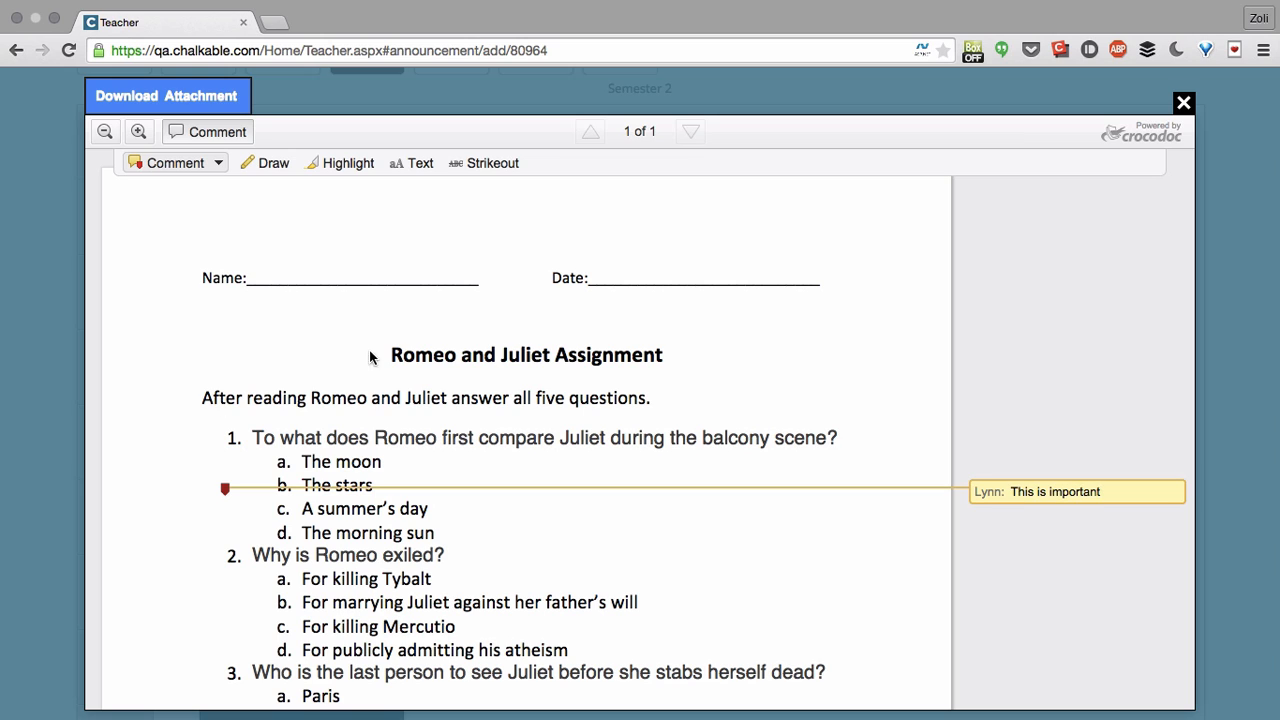
- Highlight the title 'Romeo and Juliet Assignment', then verify the annotations and close the preview
left_click(348, 162)
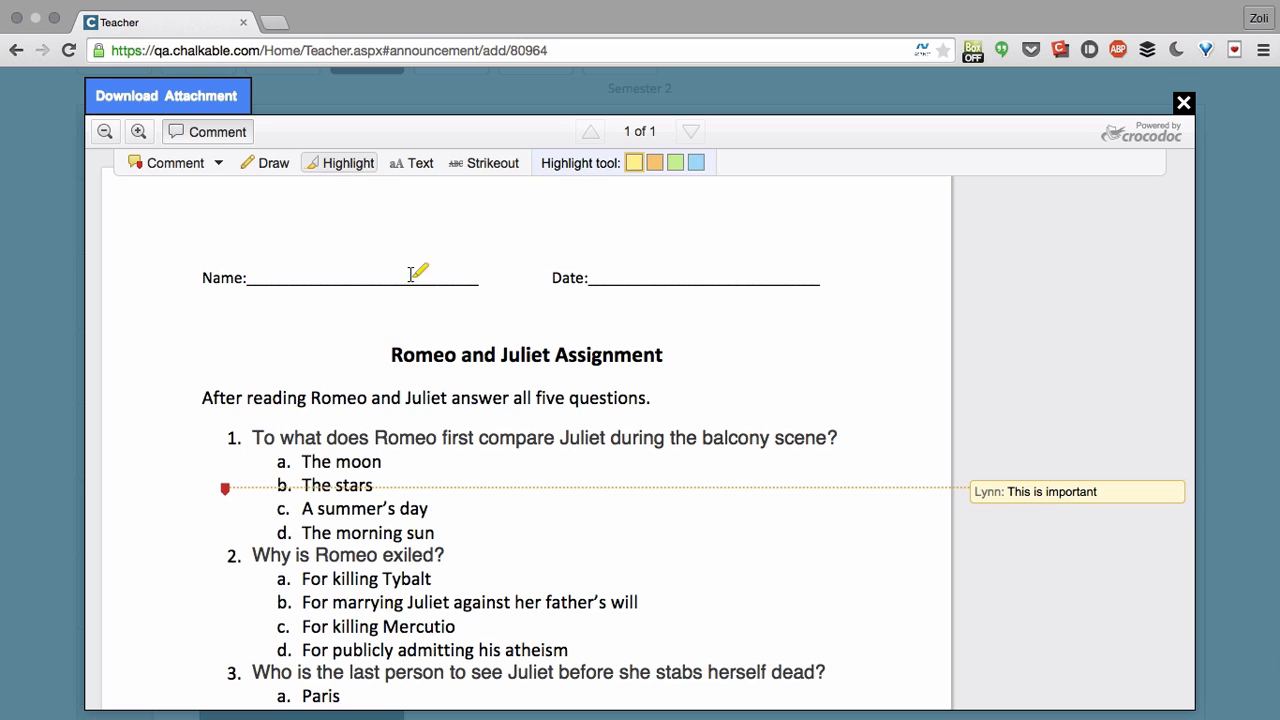
left_click_drag(390, 354, 662, 354)
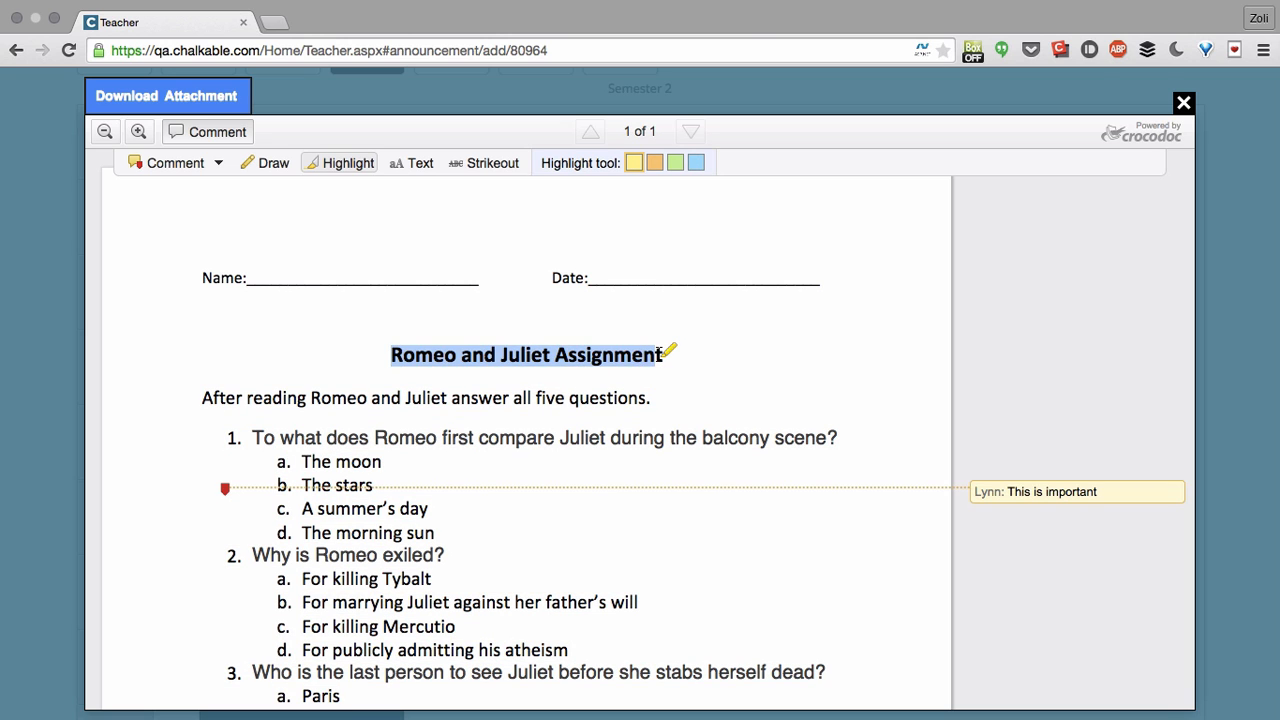
left_click(1184, 102)
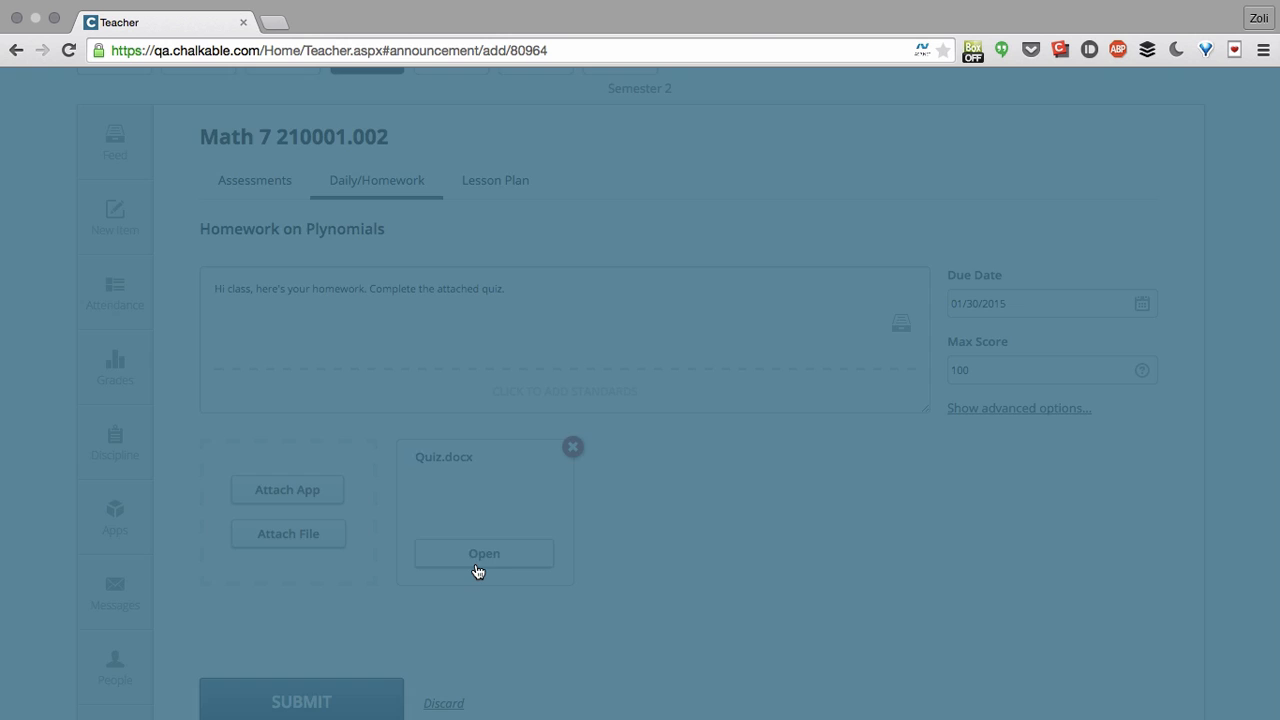
left_click(484, 552)
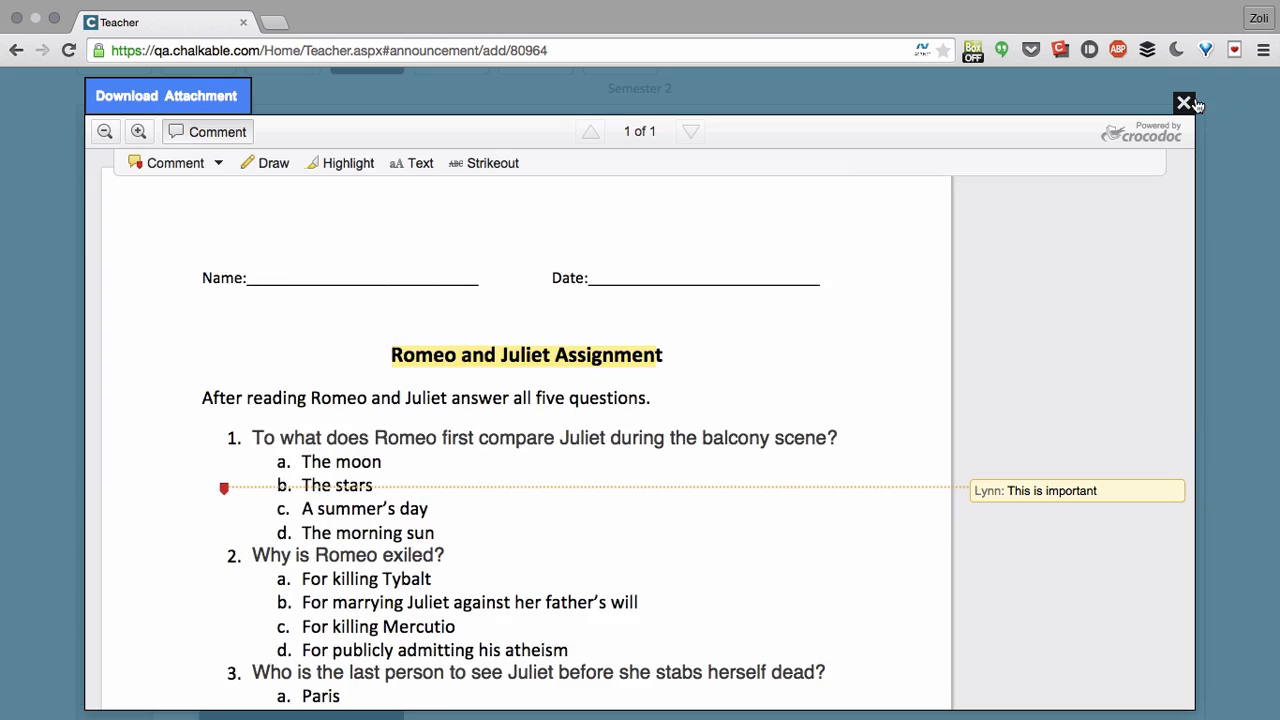
left_click(1182, 104)
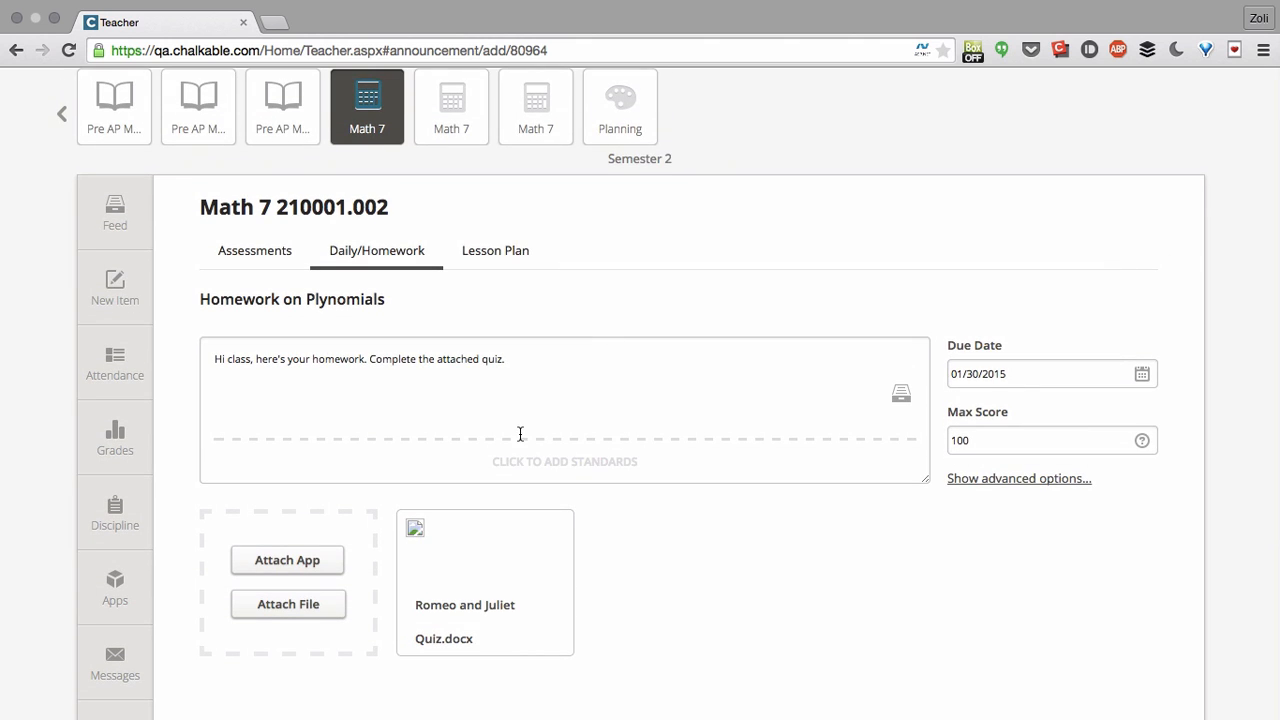
- Submit the Homework on Plynomials item
scroll("down", 3)
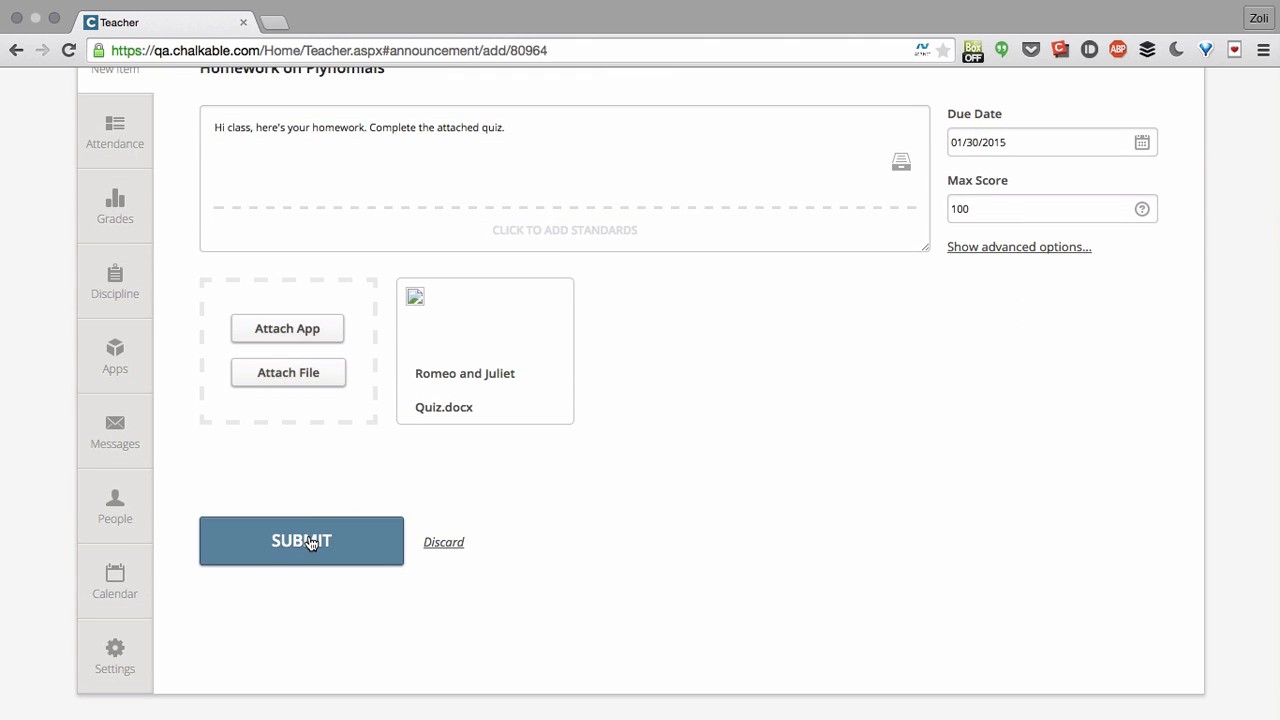
left_click(300, 540)
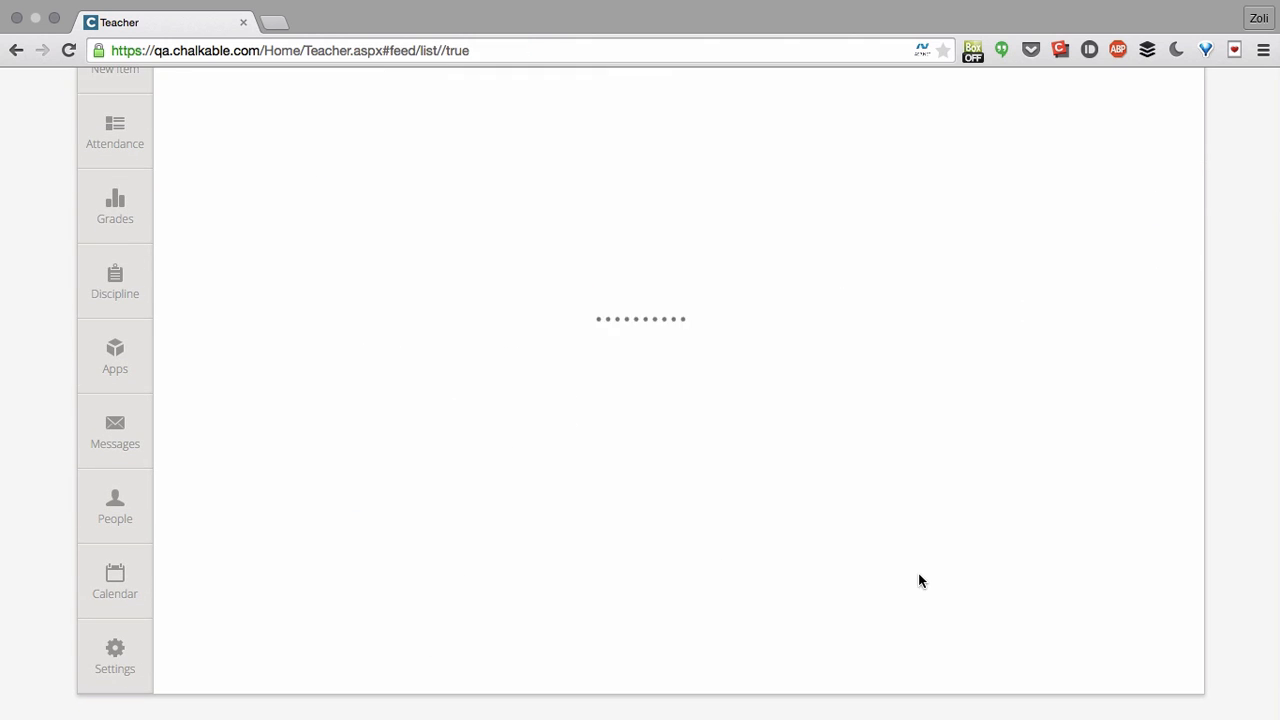